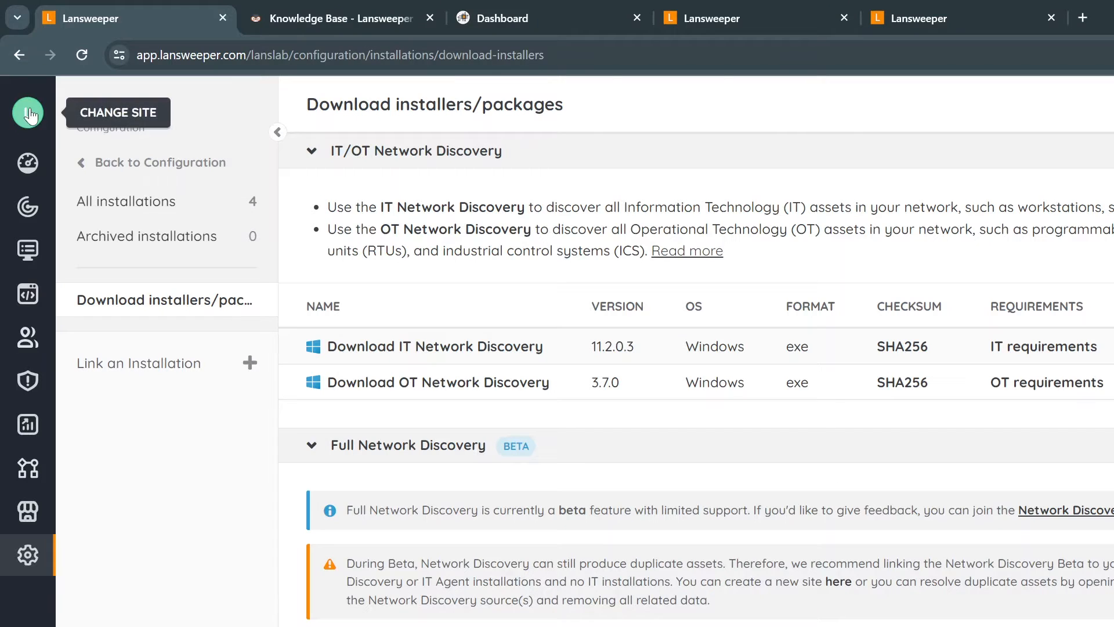
From the dashboard, reach Configuration > Installations > All installations to list linked installations
left_click(28, 163)
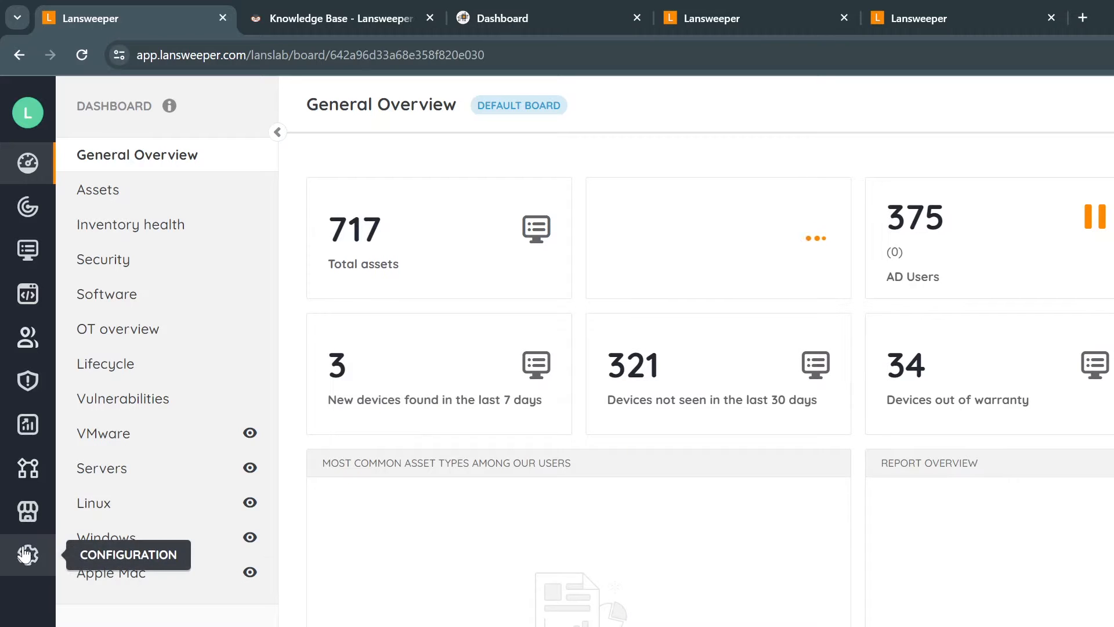
left_click(26, 554)
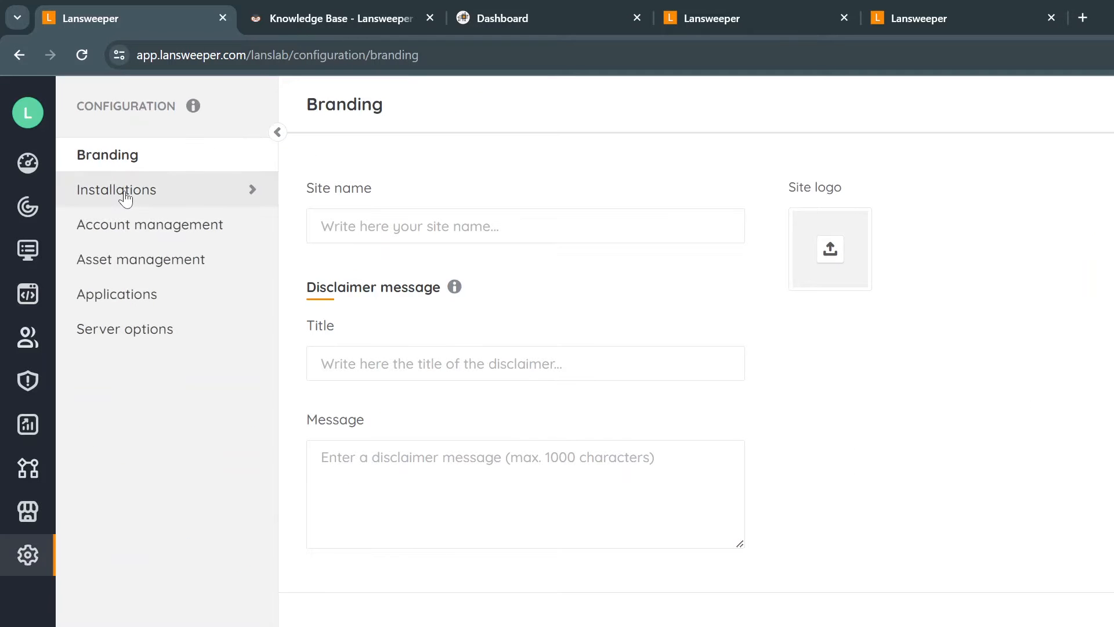
left_click(116, 189)
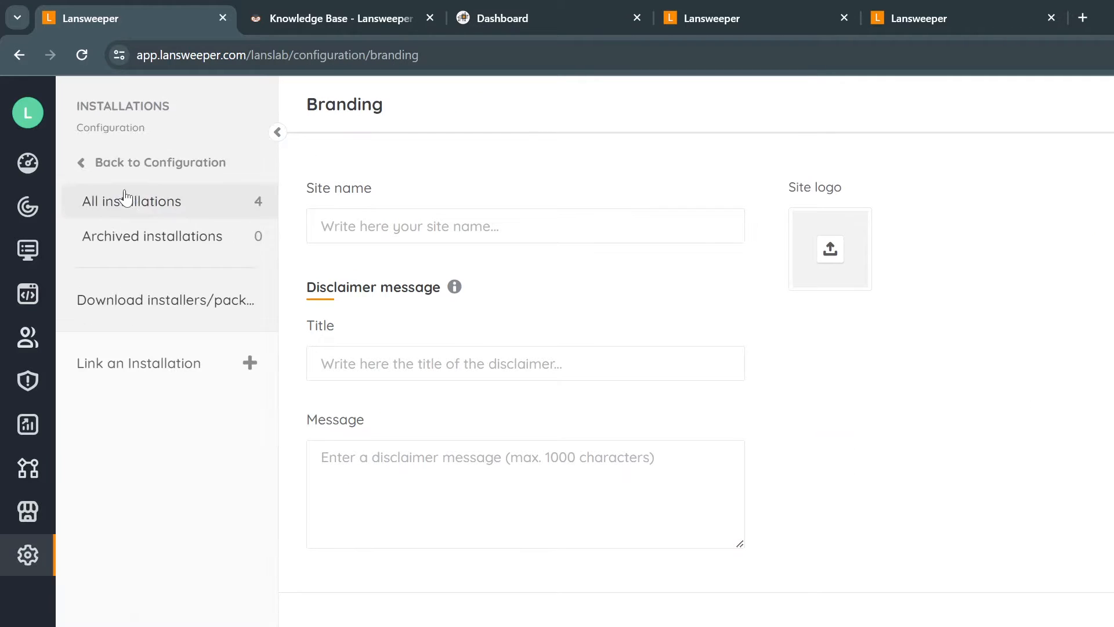
left_click(164, 300)
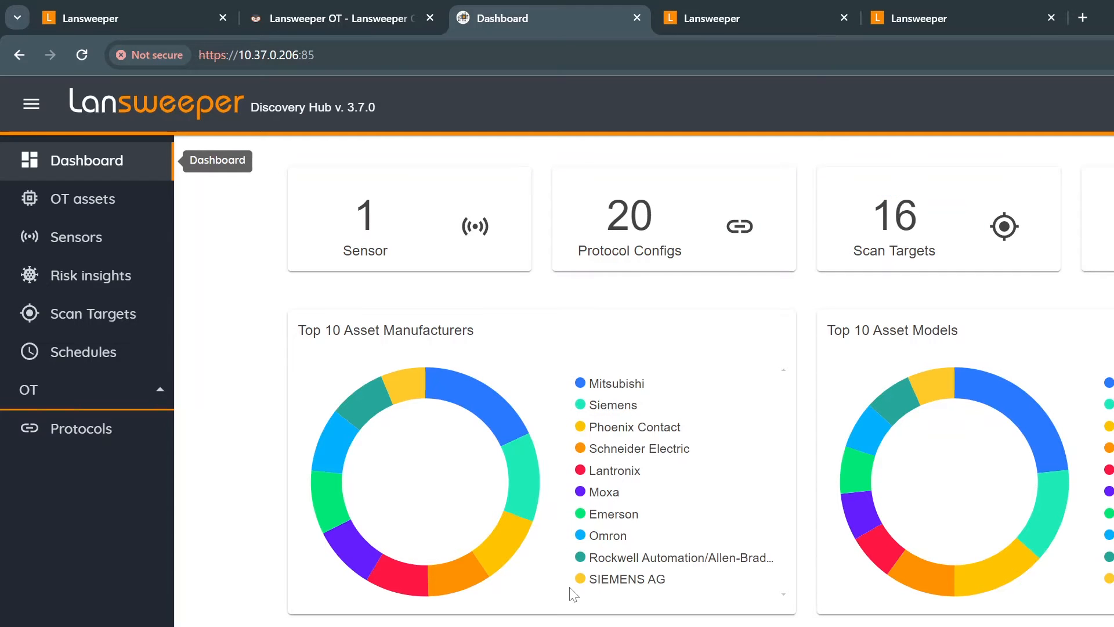
mouse_move(208, 346)
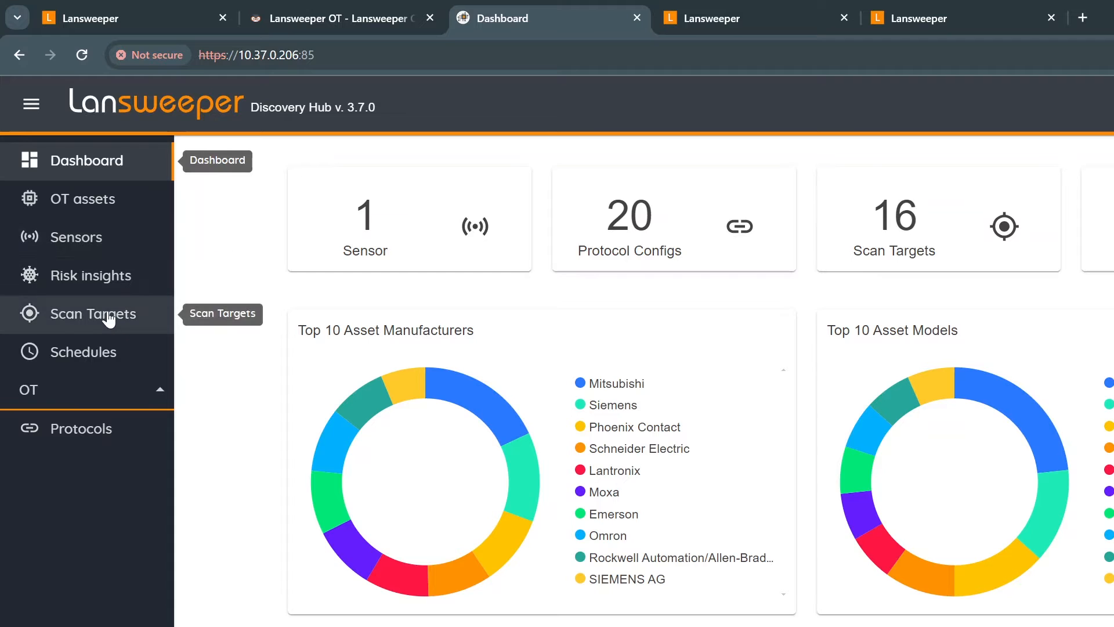
Show the Scan Targets list in the OT Discovery Hub and scroll through it
left_click(91, 313)
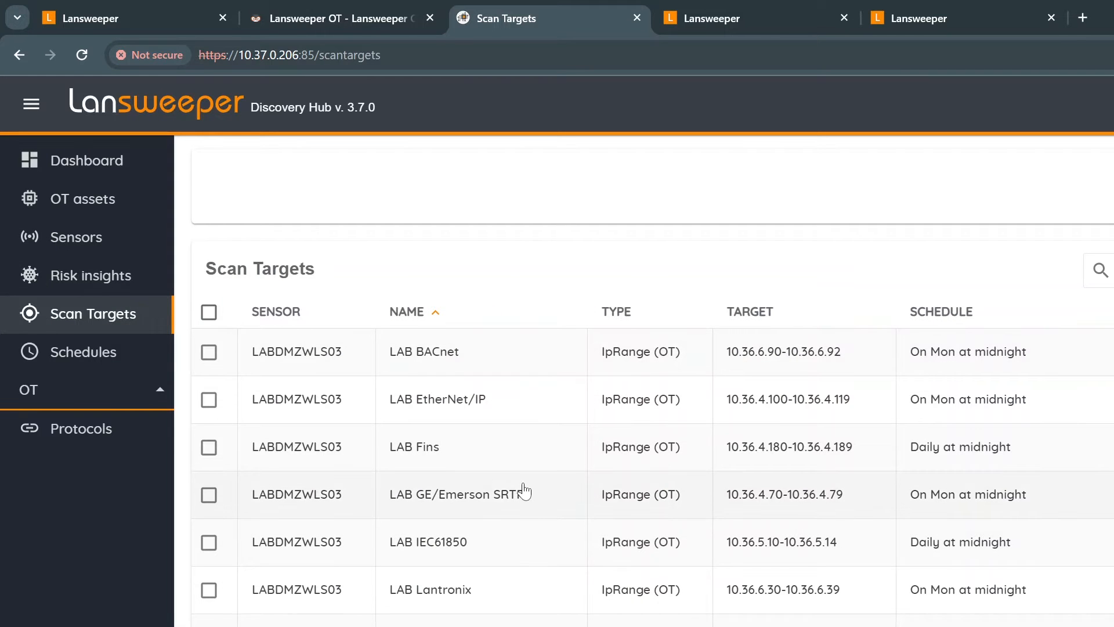
scroll("down", 3)
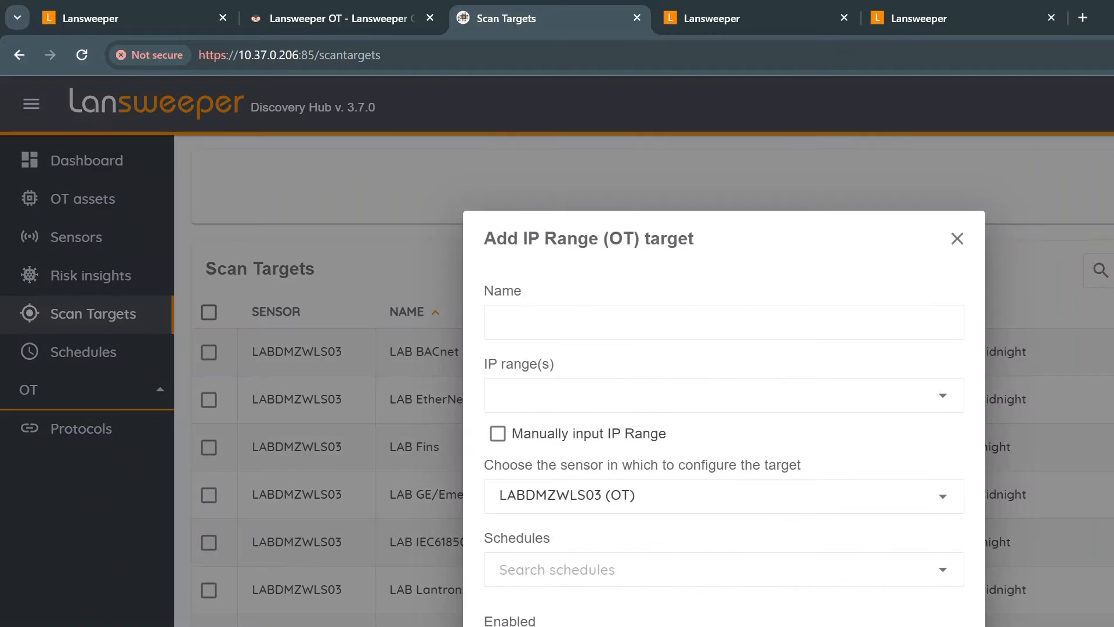
Enter the manual IP range 192.168.12.4/24 and name the target Test
type("192.168.12.4")
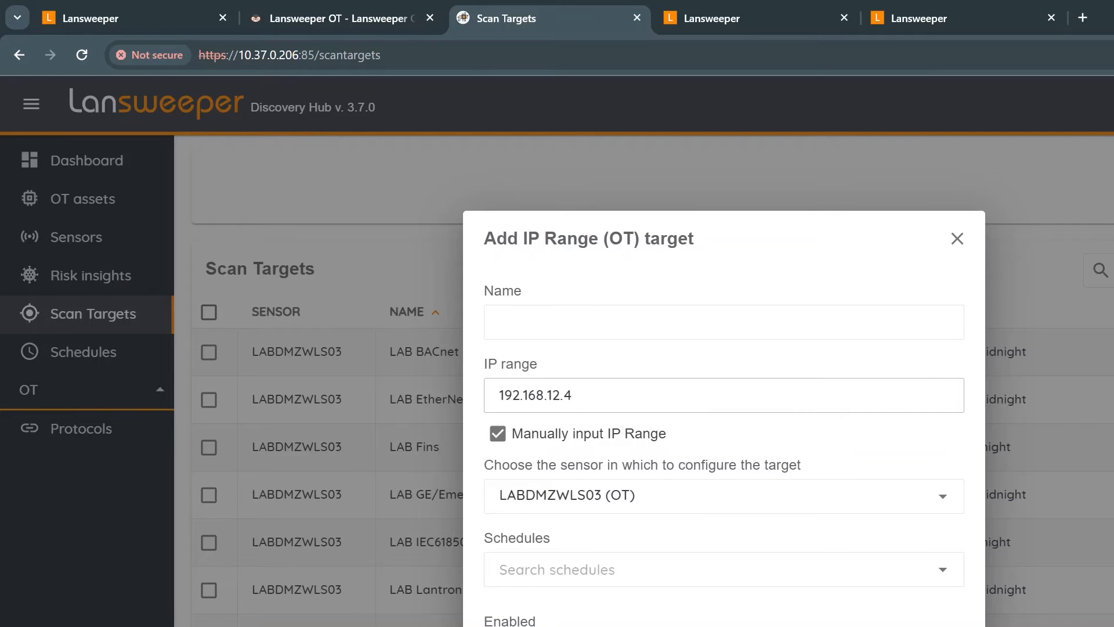
type("/24")
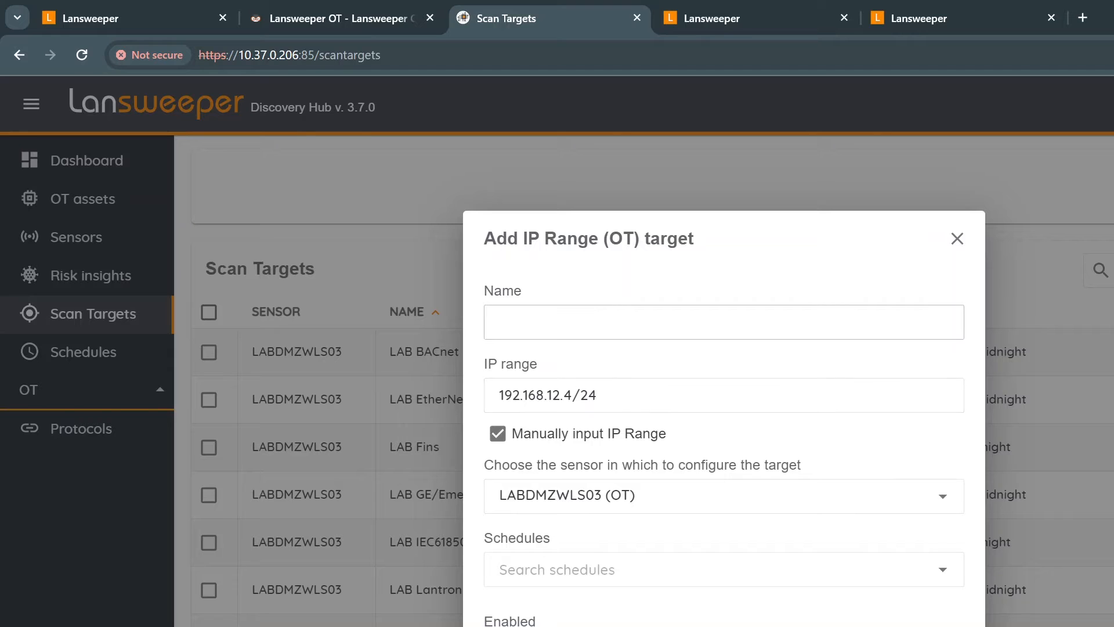
type("Test")
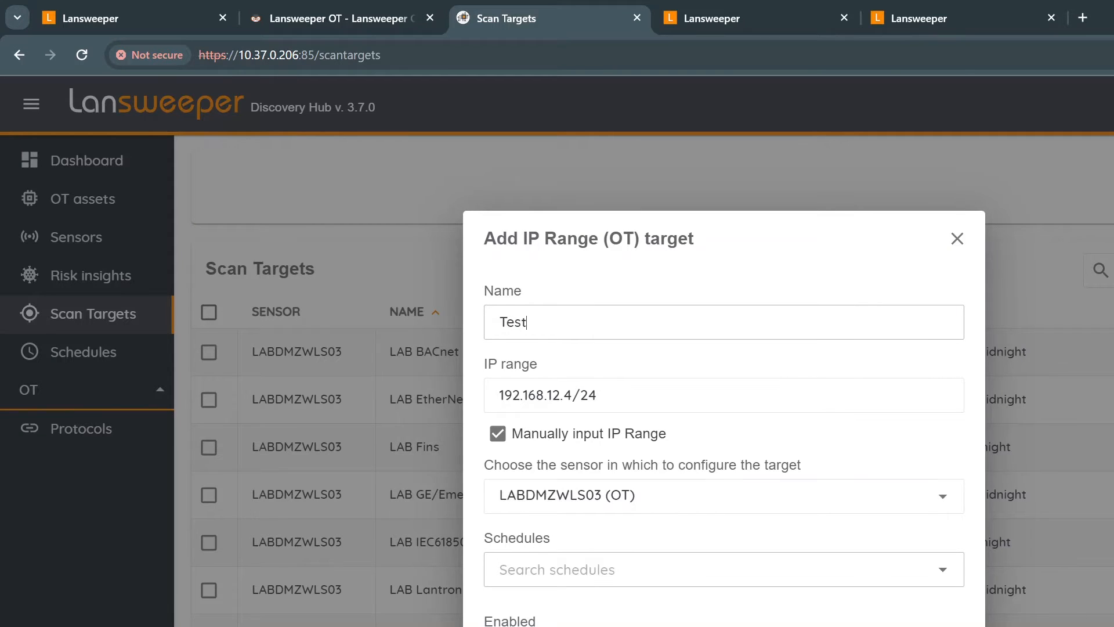
Assign the Daily at midnight schedule to the new target and return to the Scan Targets list
left_click(720, 569)
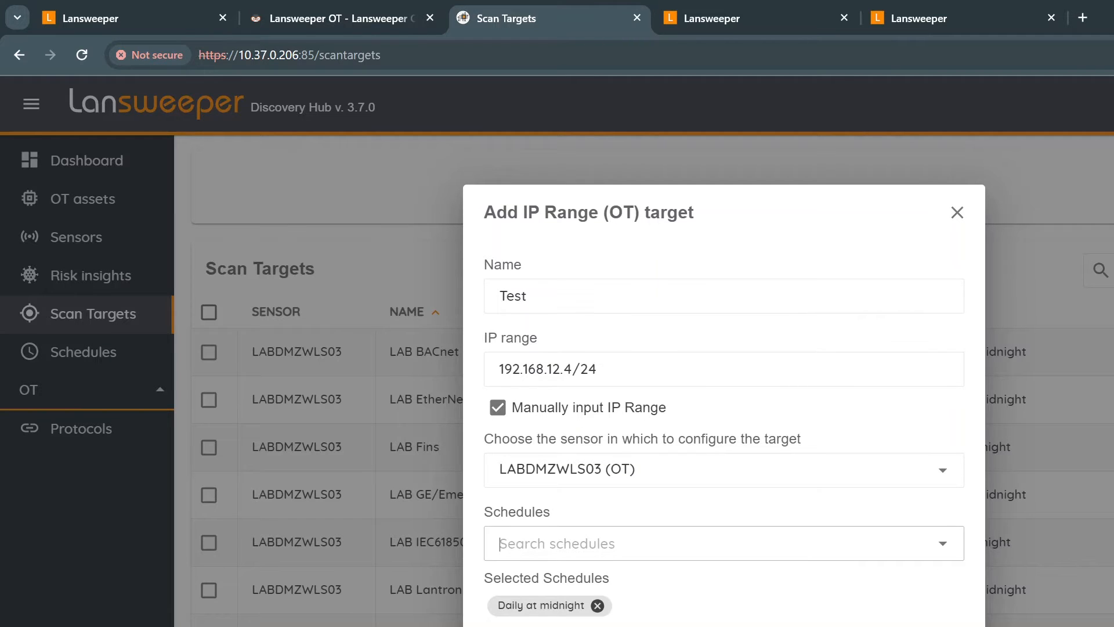
scroll("down", 3)
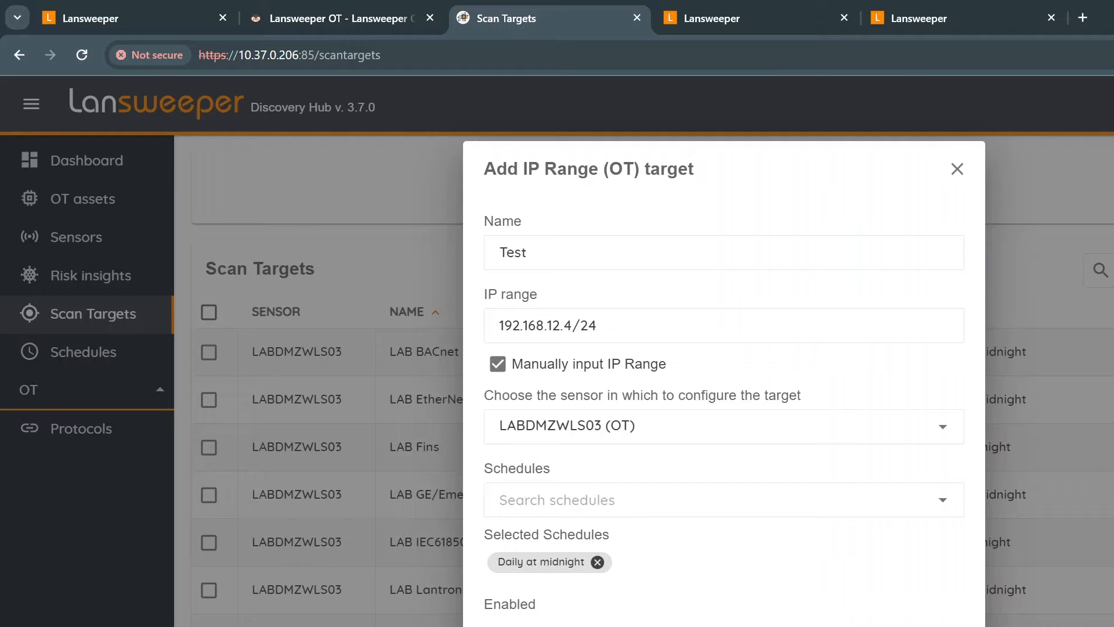
left_click(723, 499)
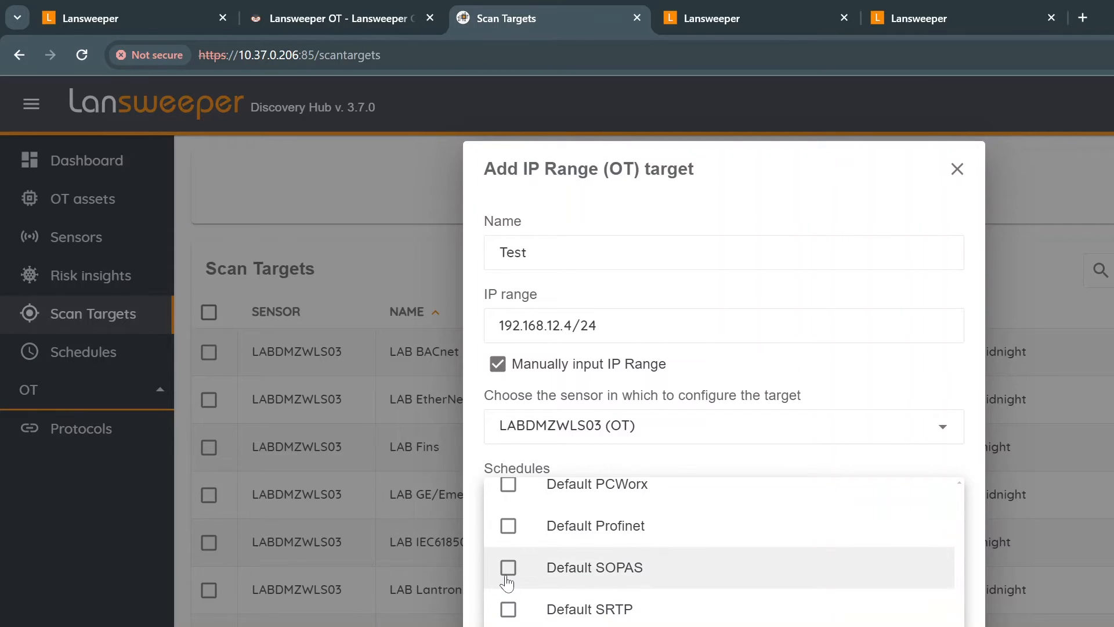
scroll("down", 3)
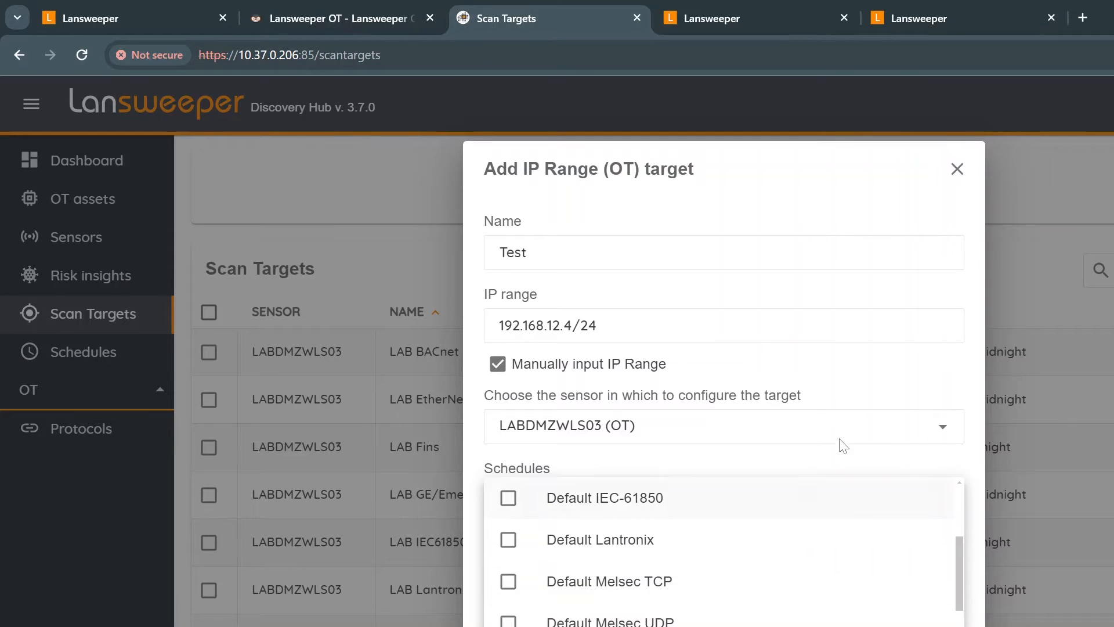
left_click(956, 169)
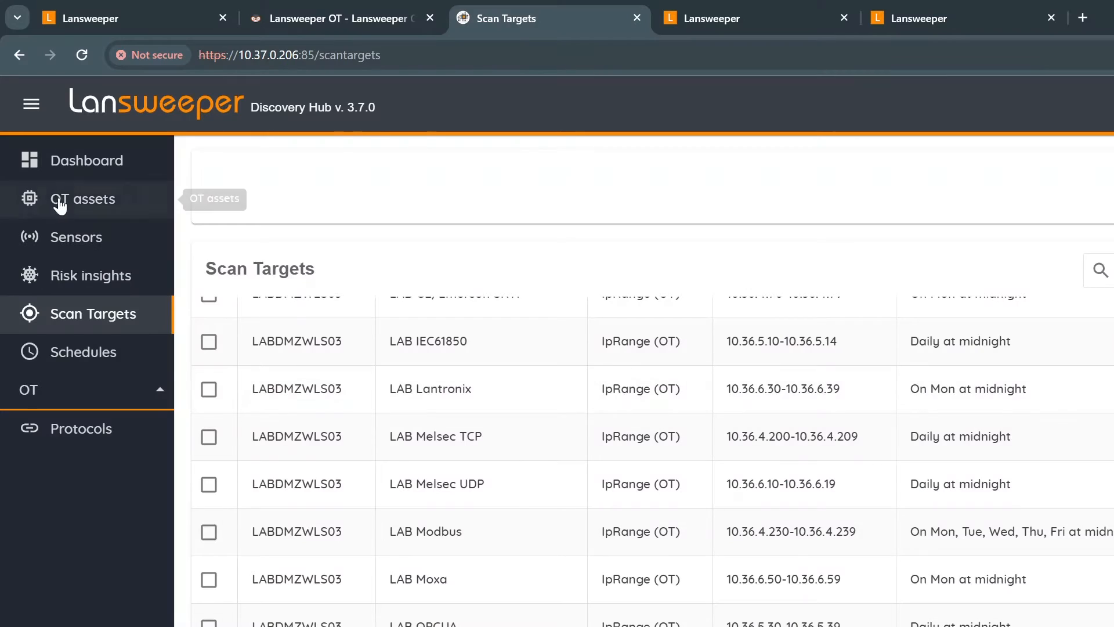
Show the discovered OT assets list with IP, MAC and manufacturer columns
left_click(83, 199)
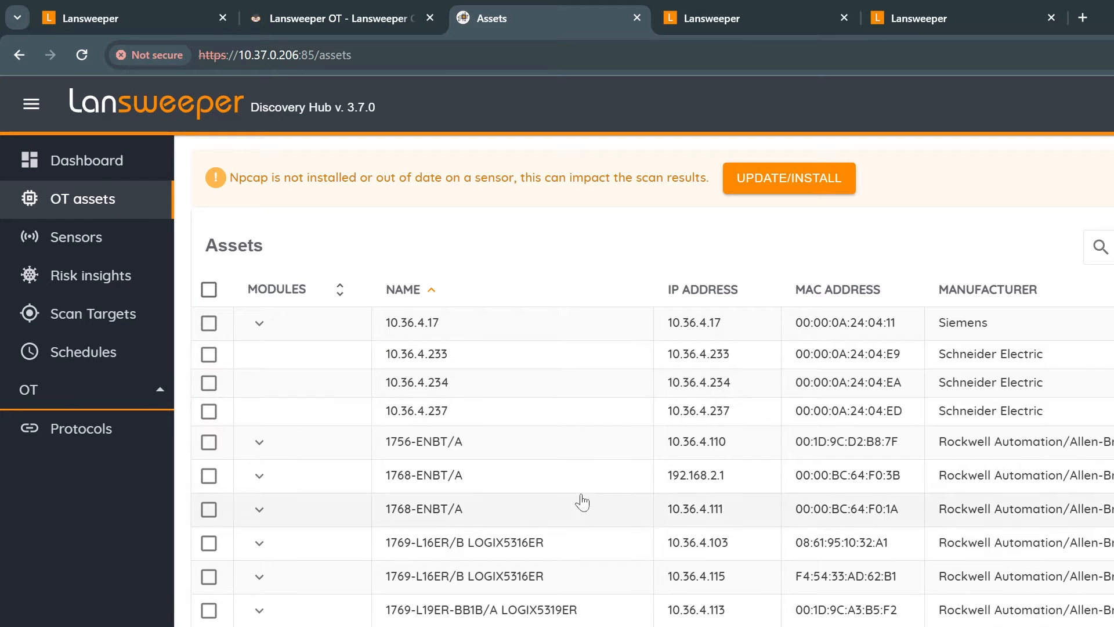
mouse_move(472, 321)
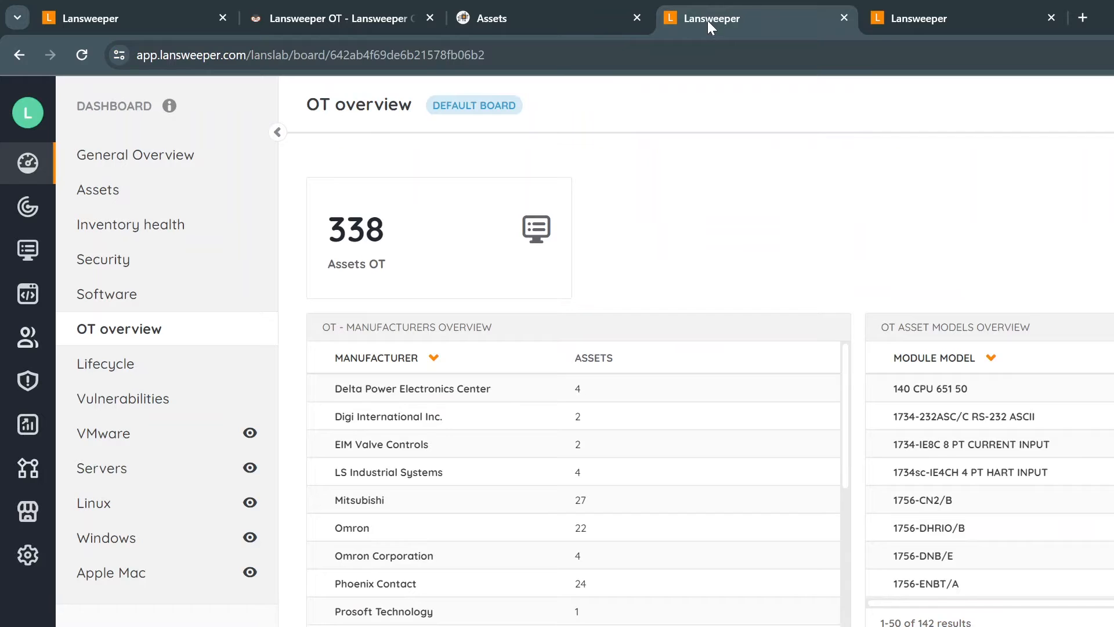
mouse_move(726, 242)
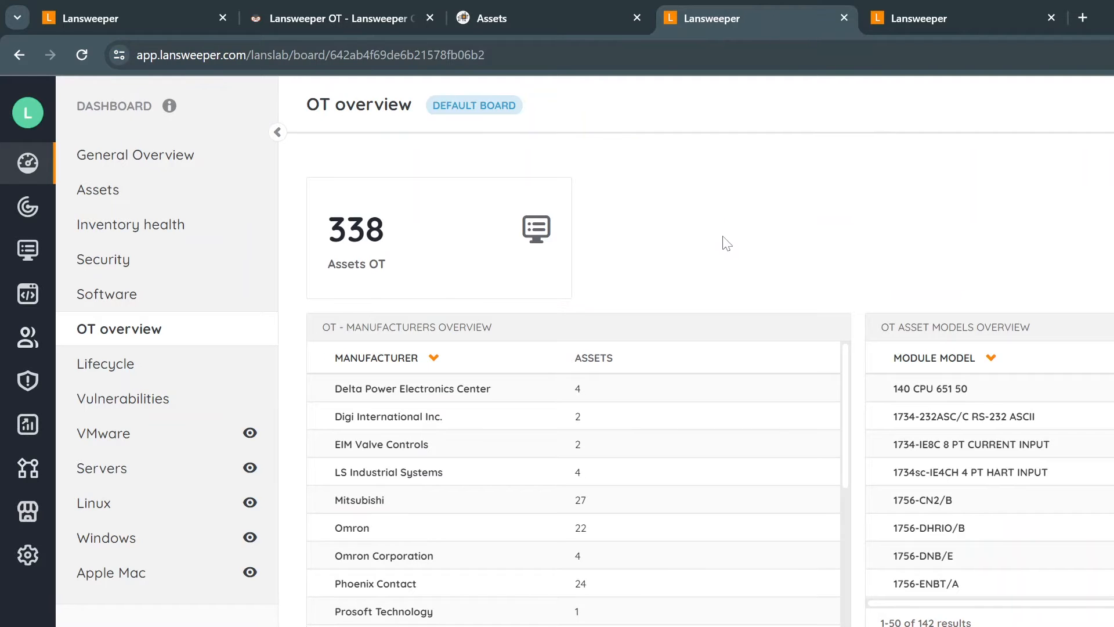
mouse_move(666, 236)
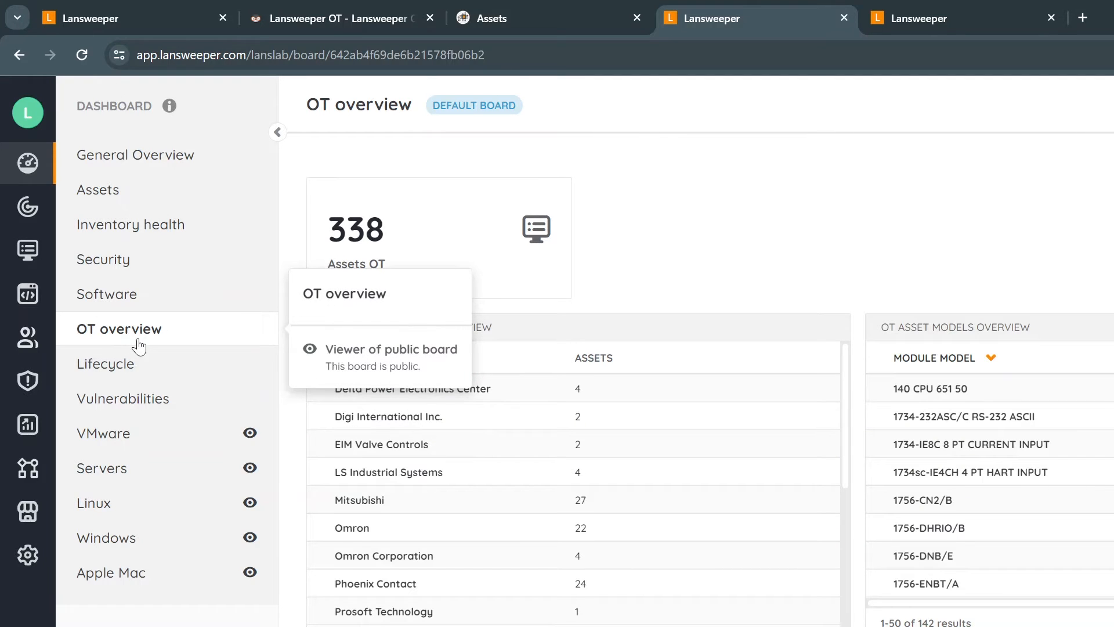
mouse_move(480, 320)
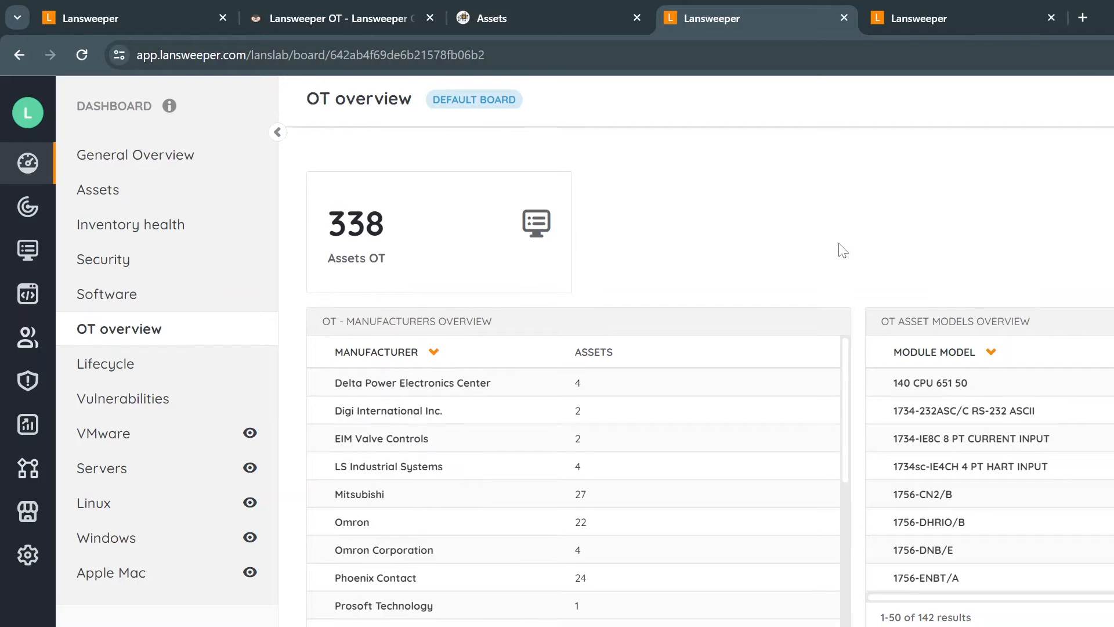
Scroll through the OT overview board's manufacturer, model and protocol widgets
scroll("down", 3)
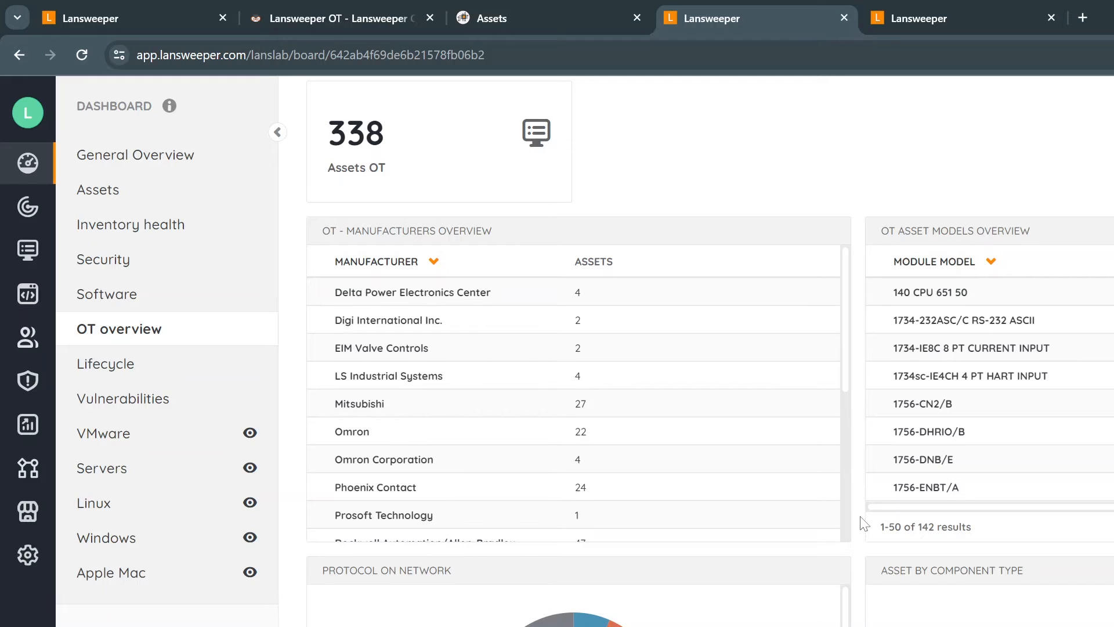
mouse_move(27, 251)
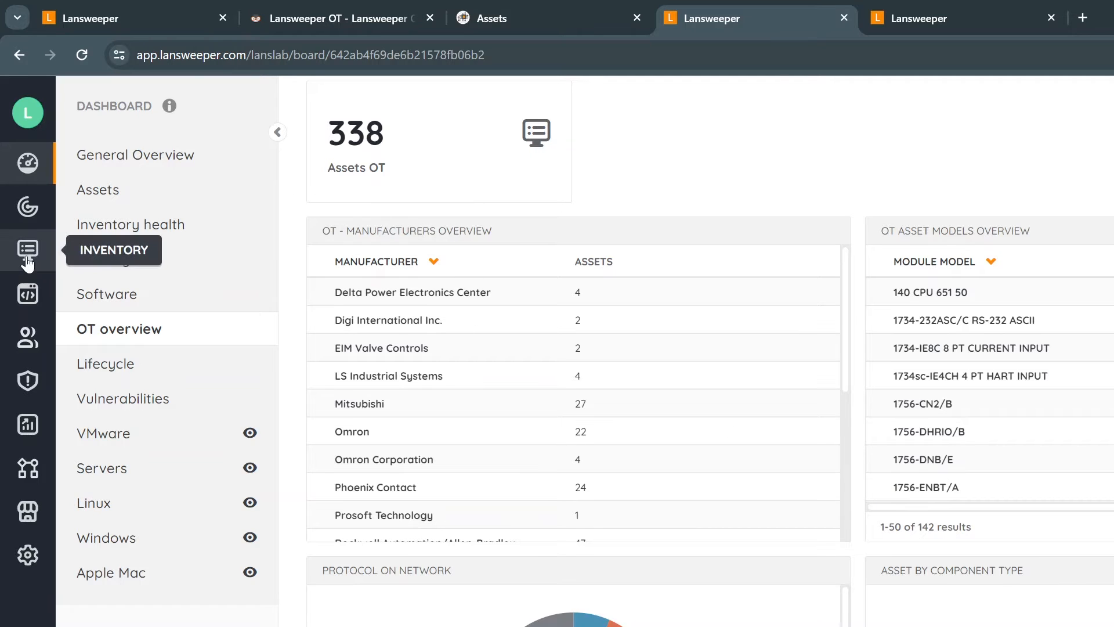
From the asset inventory, show the Related OT Modules panel for the 1756-DNB/E row
left_click(27, 251)
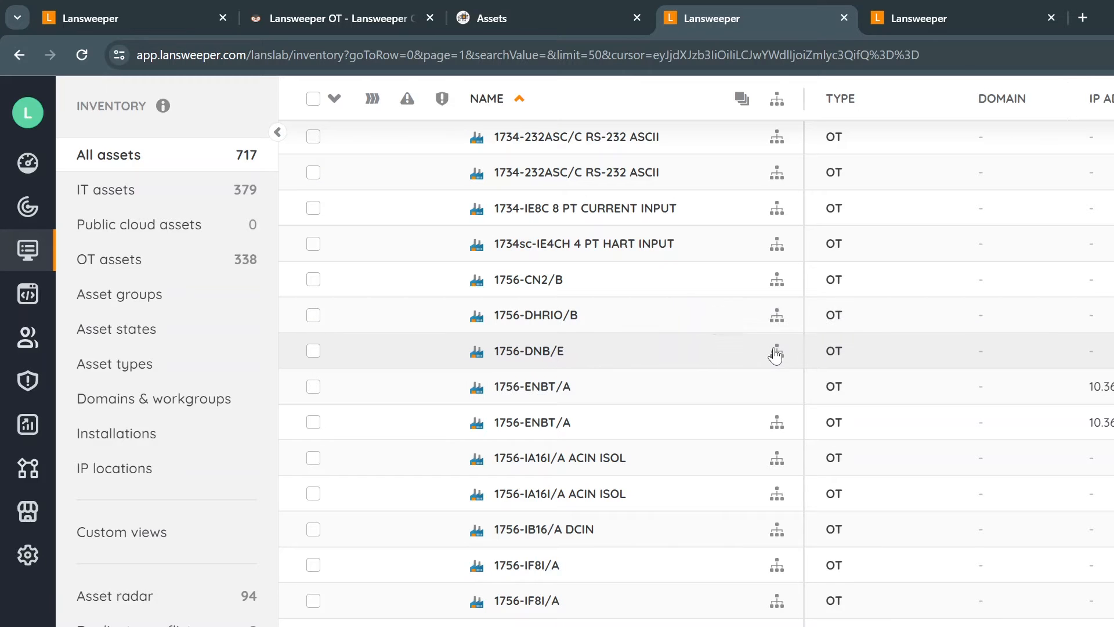
left_click(776, 351)
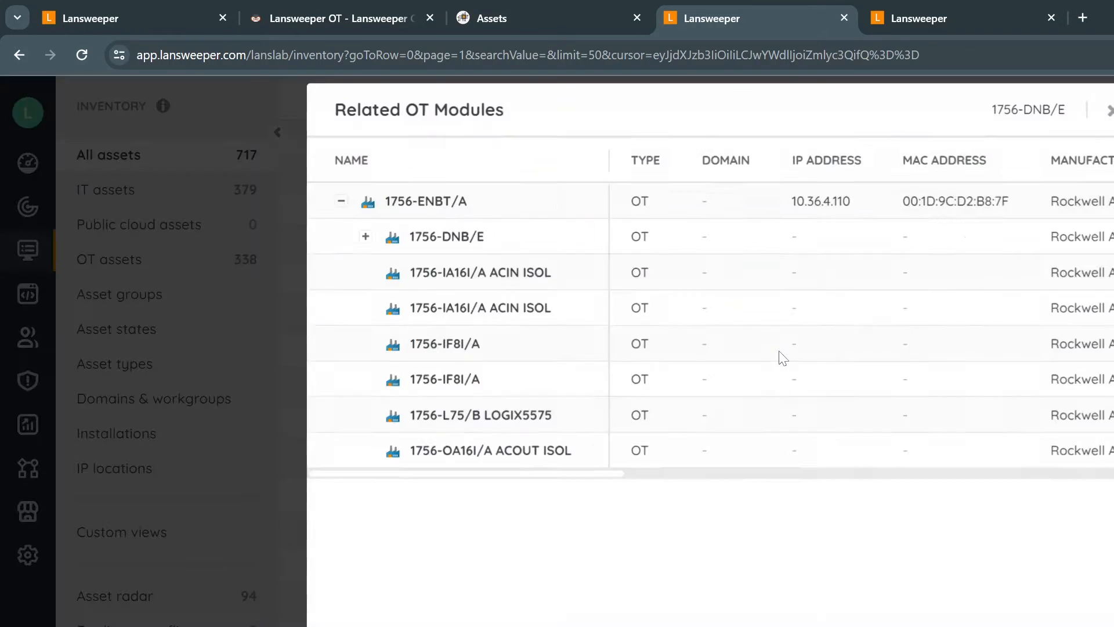
mouse_move(536, 397)
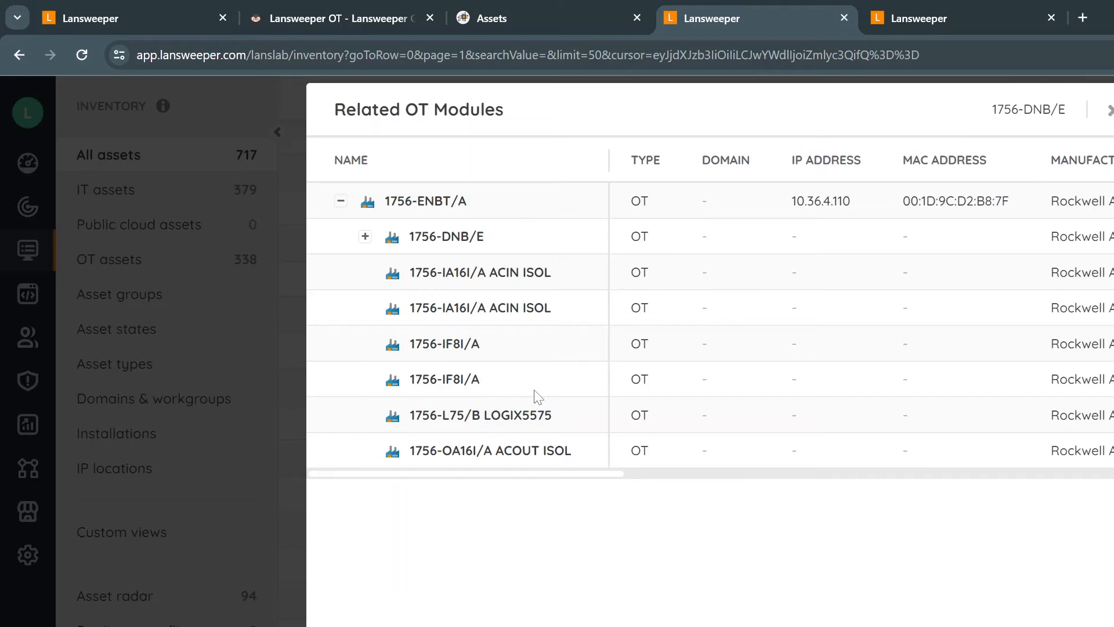
mouse_move(446, 236)
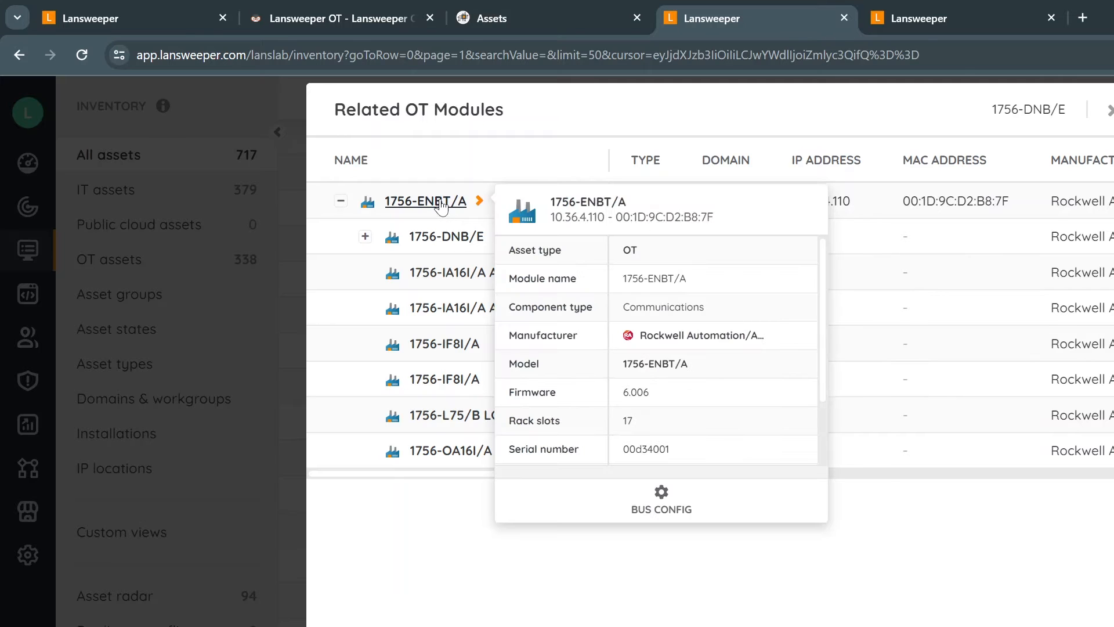
mouse_move(426, 211)
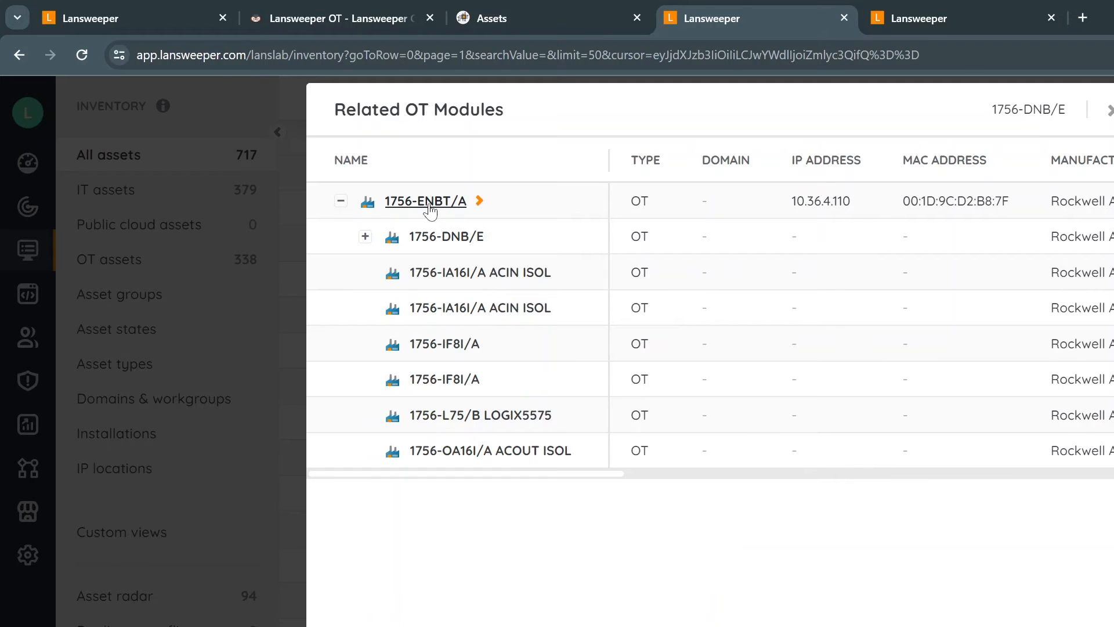
left_click(425, 201)
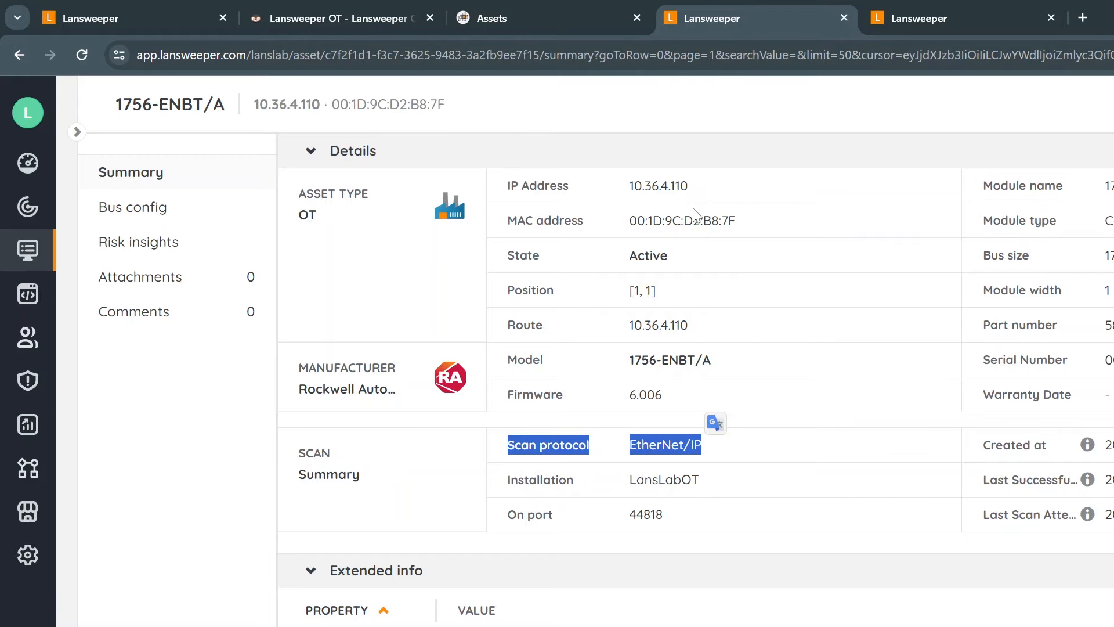
mouse_move(631, 372)
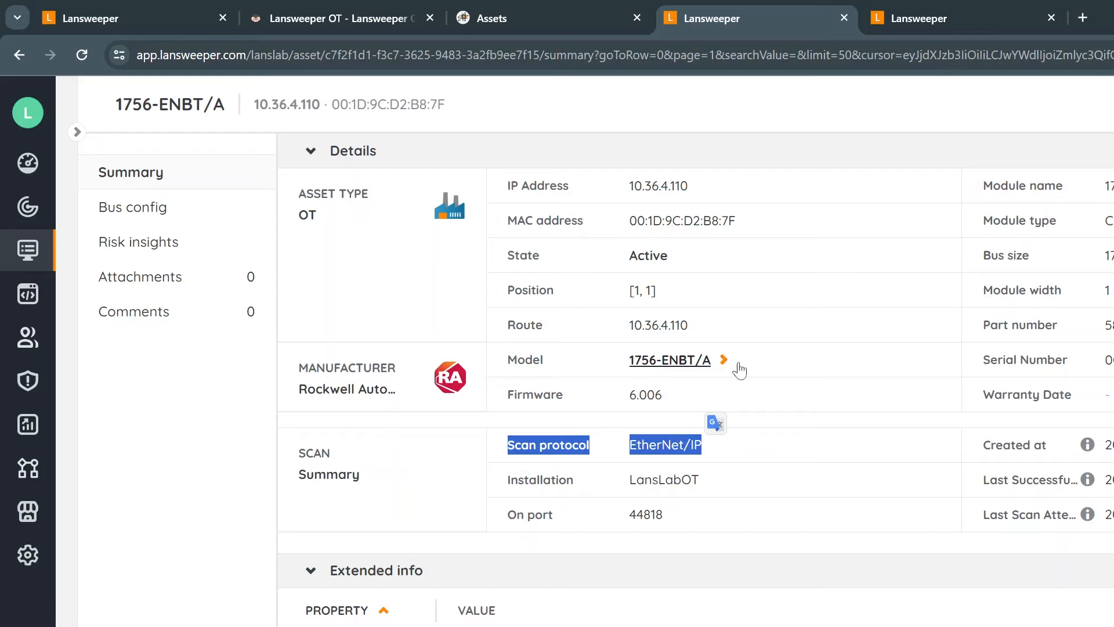
mouse_move(676, 398)
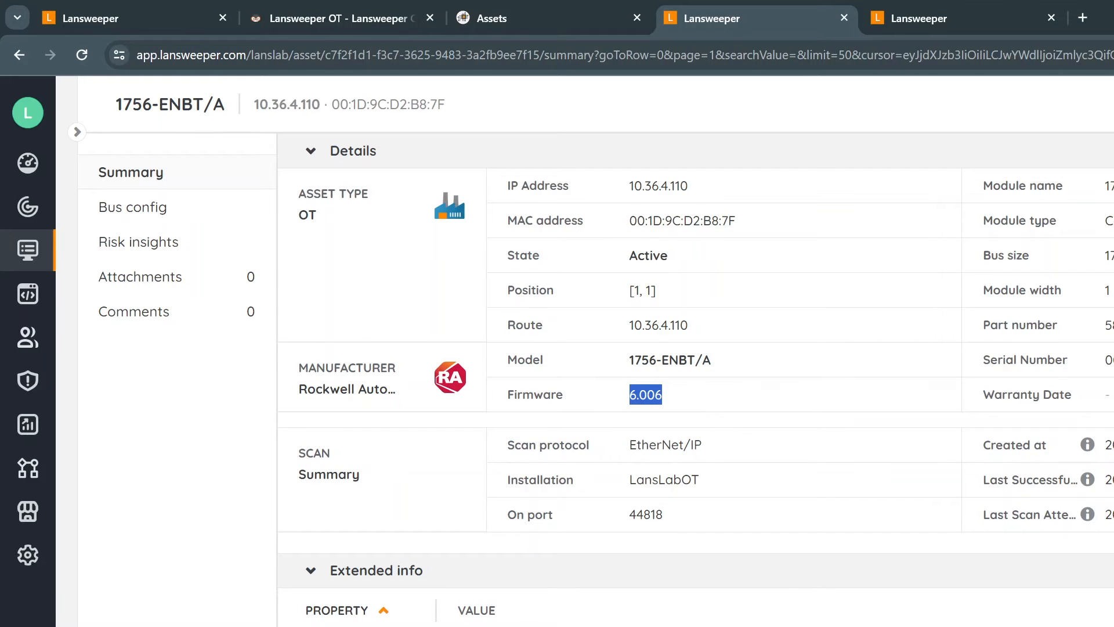
mouse_move(1100, 204)
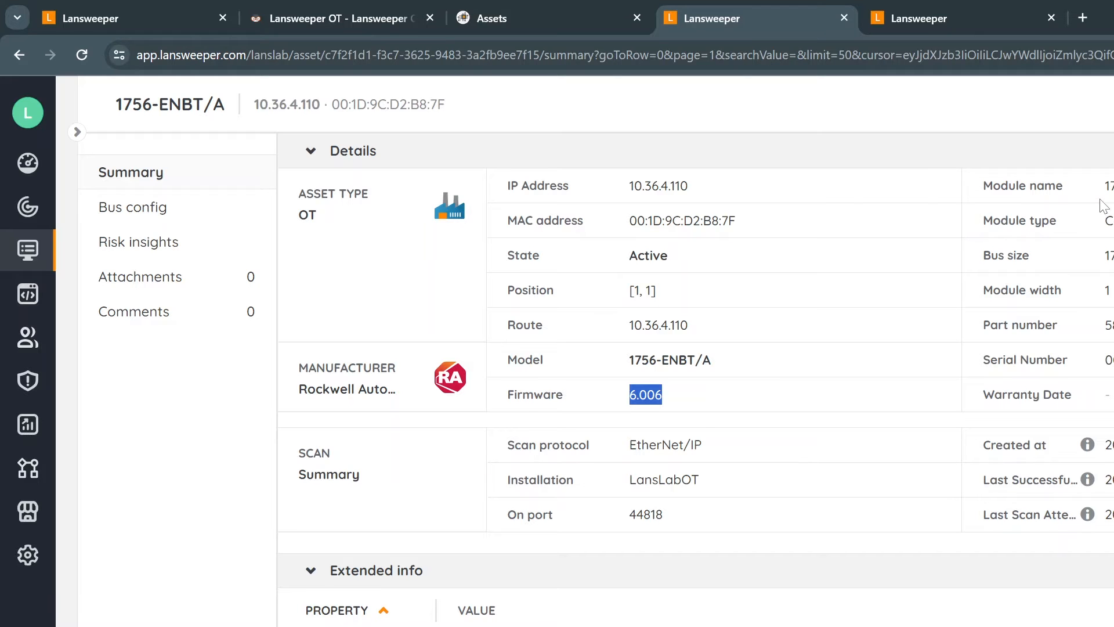
scroll("down", 3)
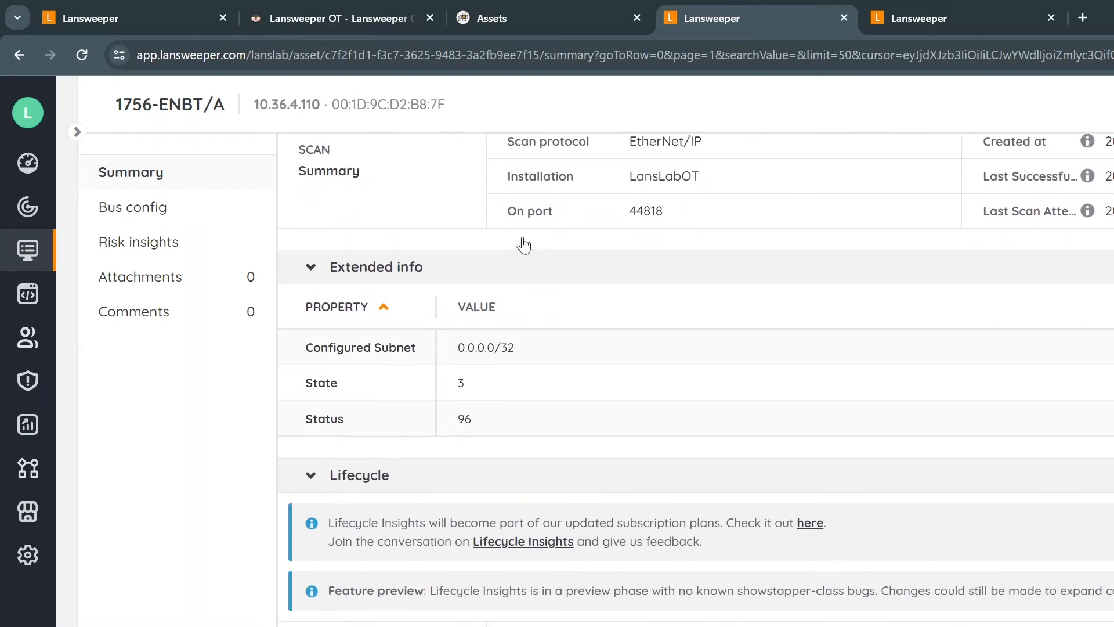
scroll("down", 3)
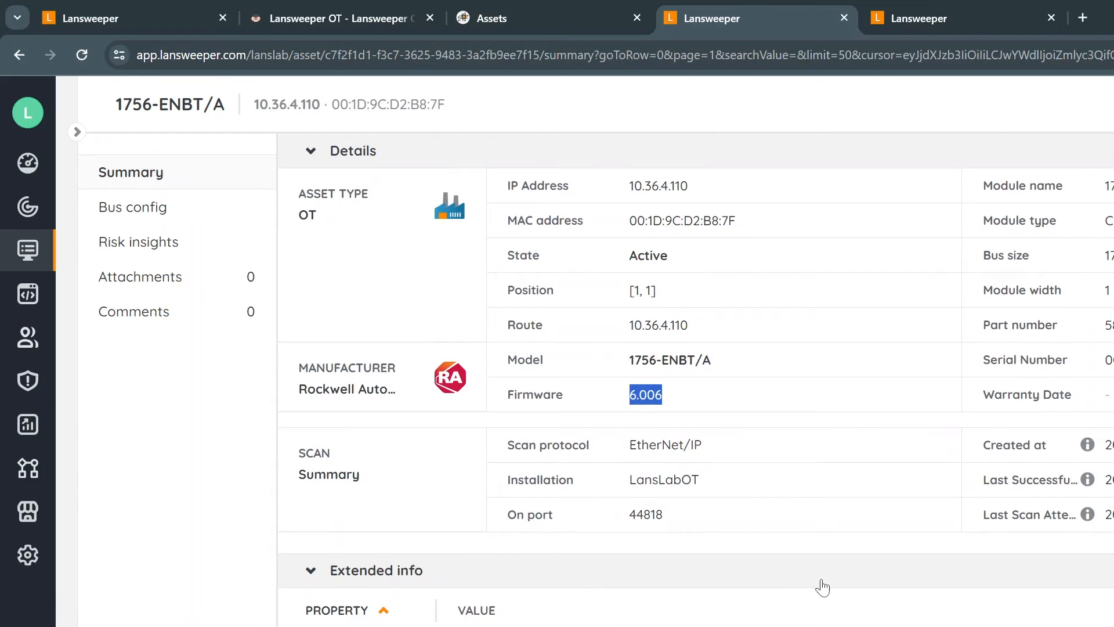
mouse_move(729, 600)
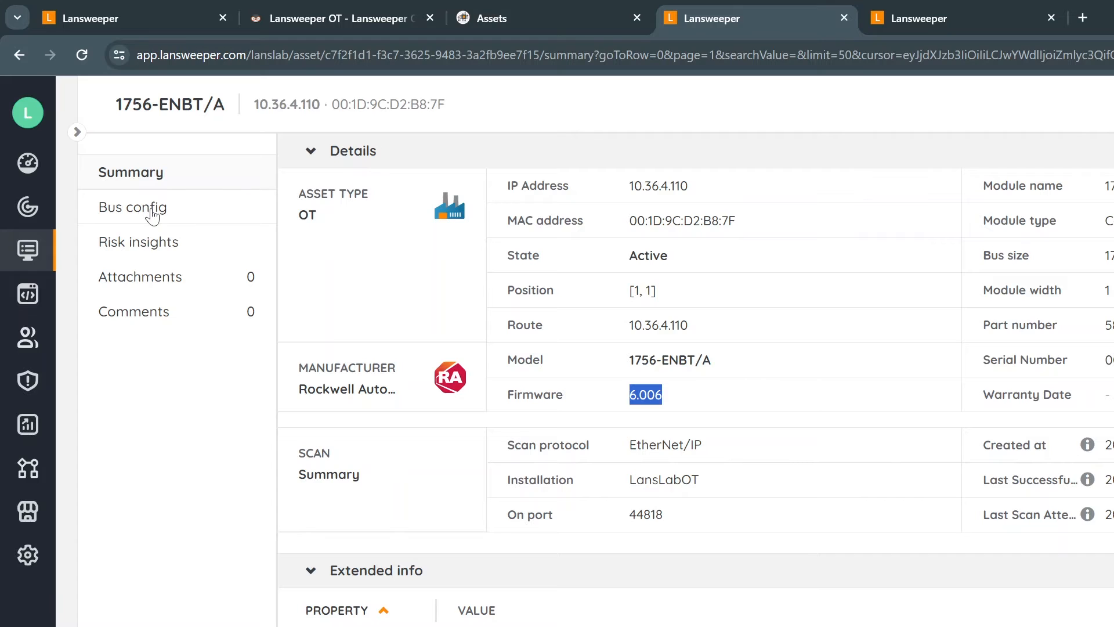
On the 1756-ENBT/A Bus config, inspect modules in slots [1,1], [1,8], [1,3], [1,11] and [1,12] 1756-DNB/E
left_click(132, 207)
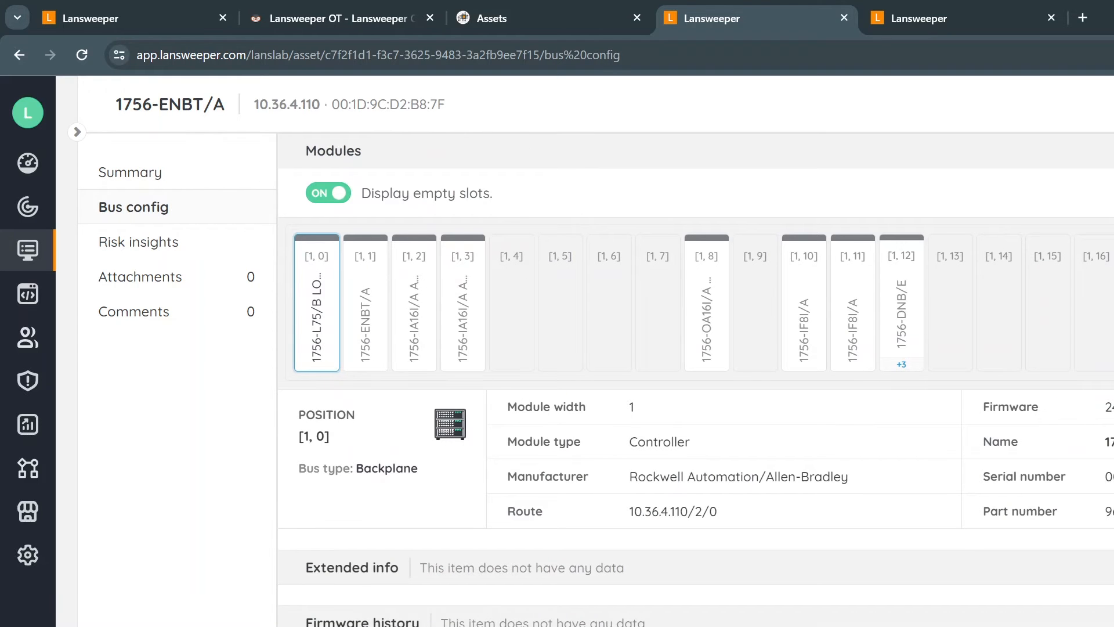
mouse_move(687, 499)
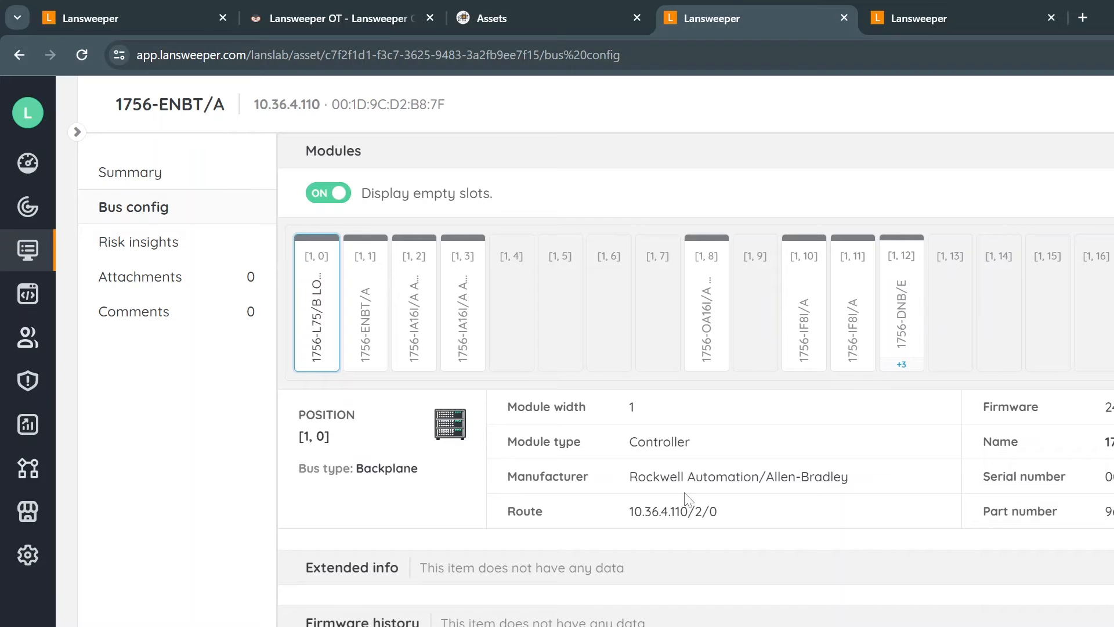
mouse_move(438, 519)
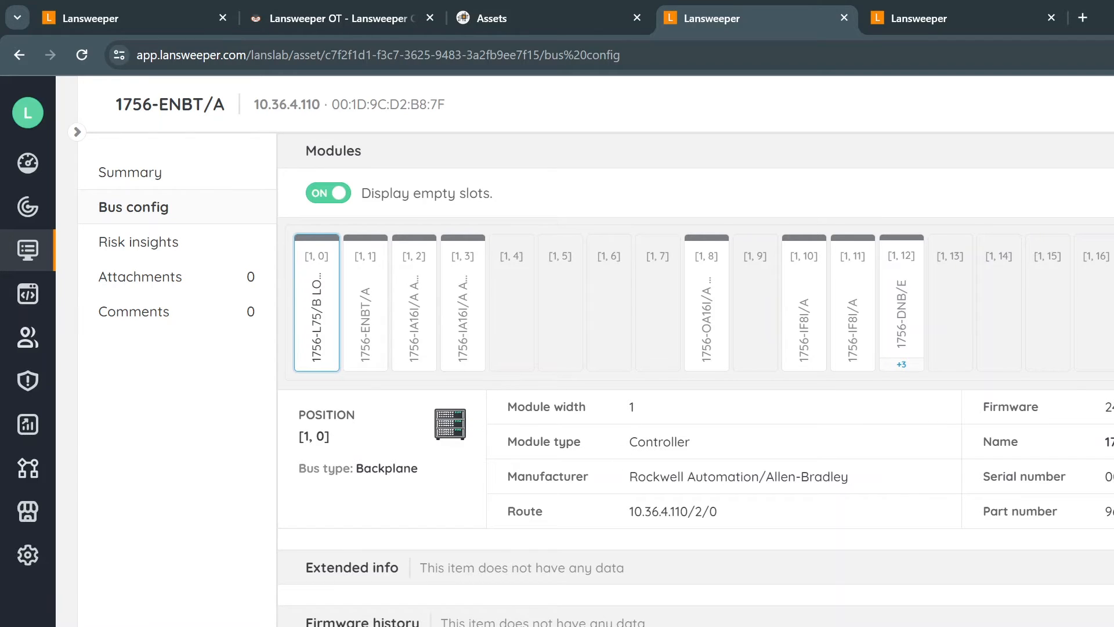
left_click(364, 302)
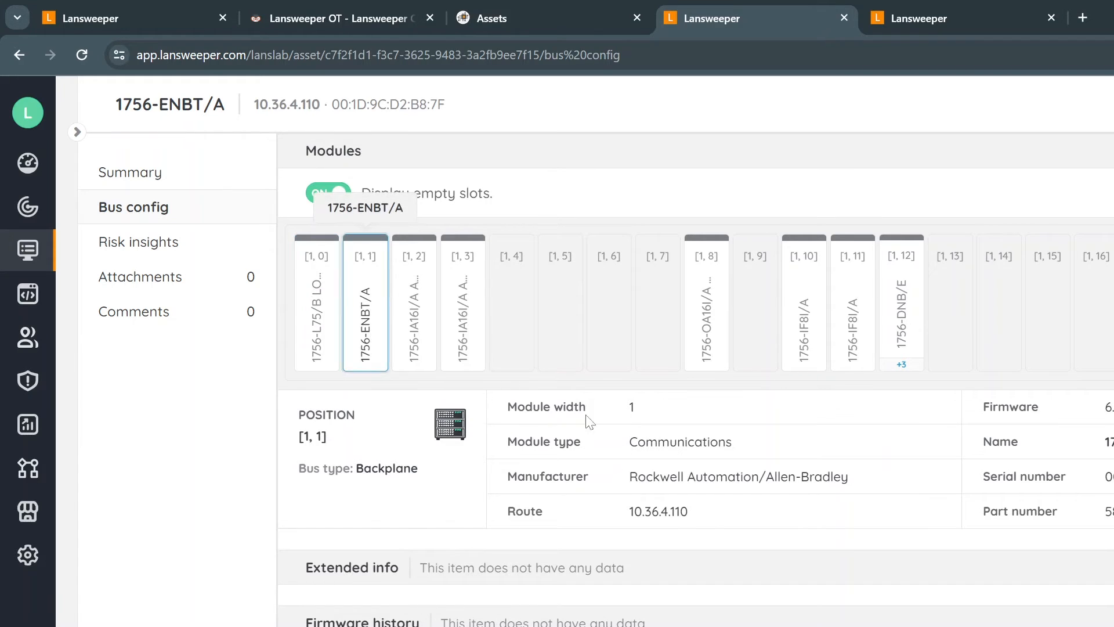
left_click(707, 302)
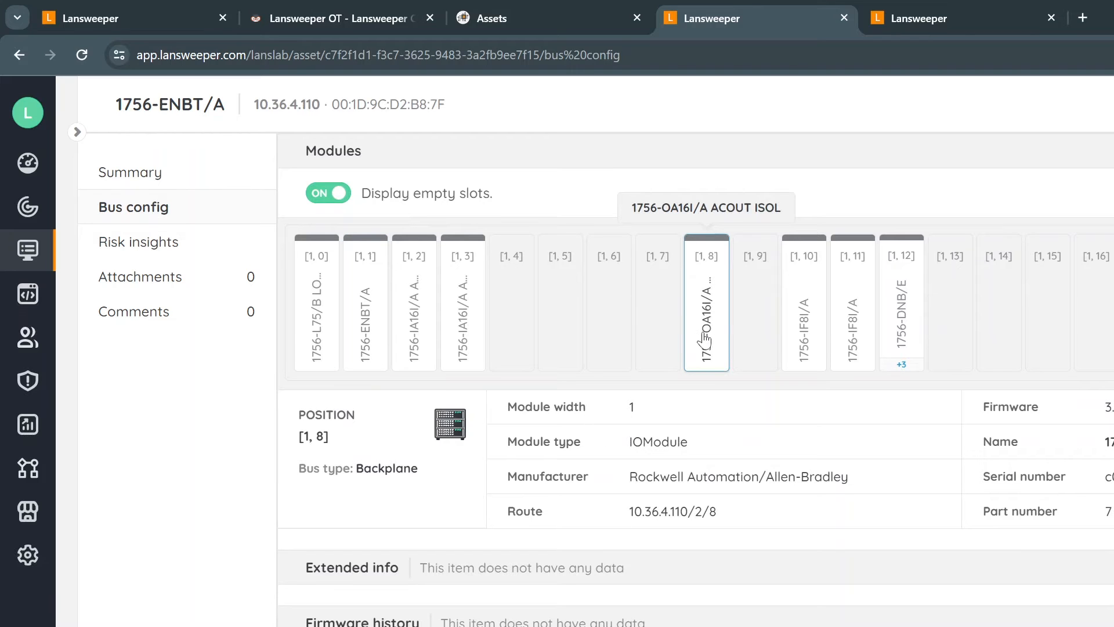
mouse_move(514, 398)
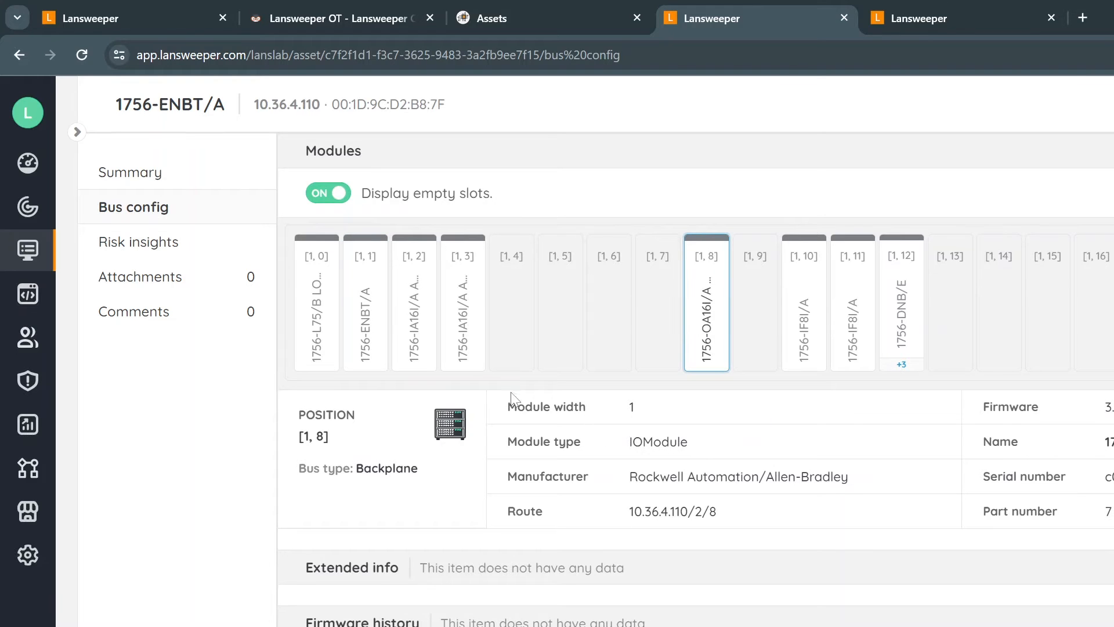
left_click(462, 302)
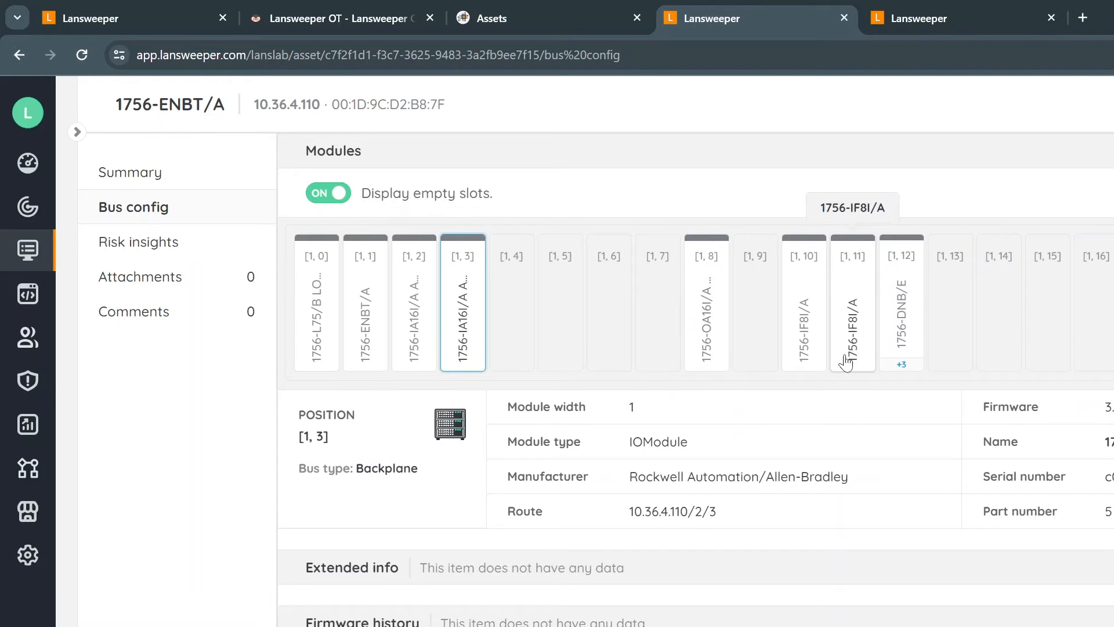
left_click(851, 301)
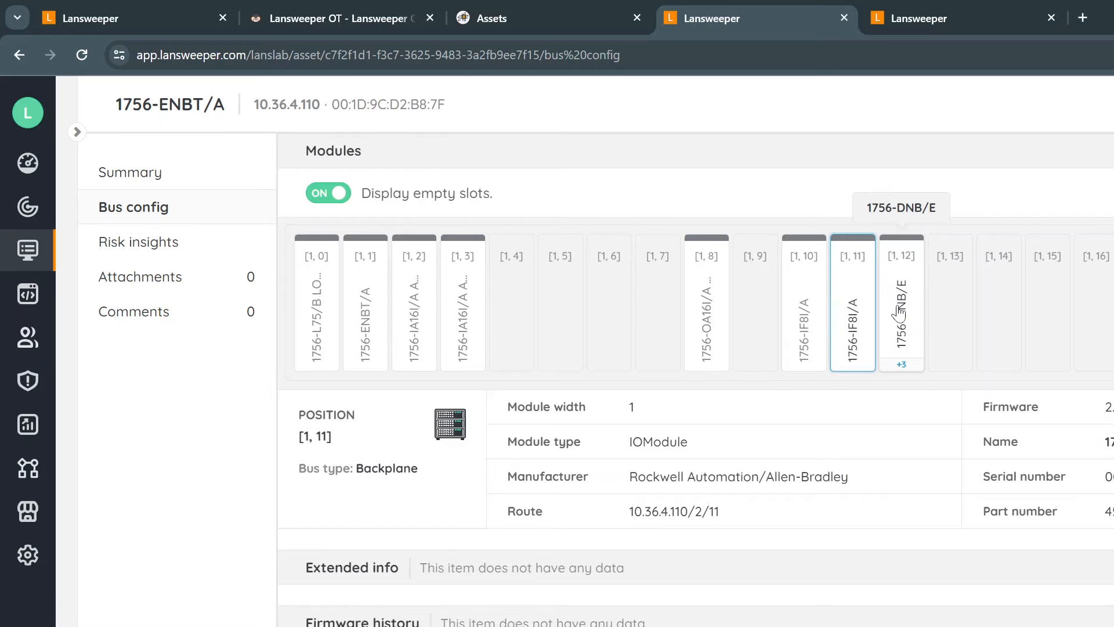
left_click(900, 302)
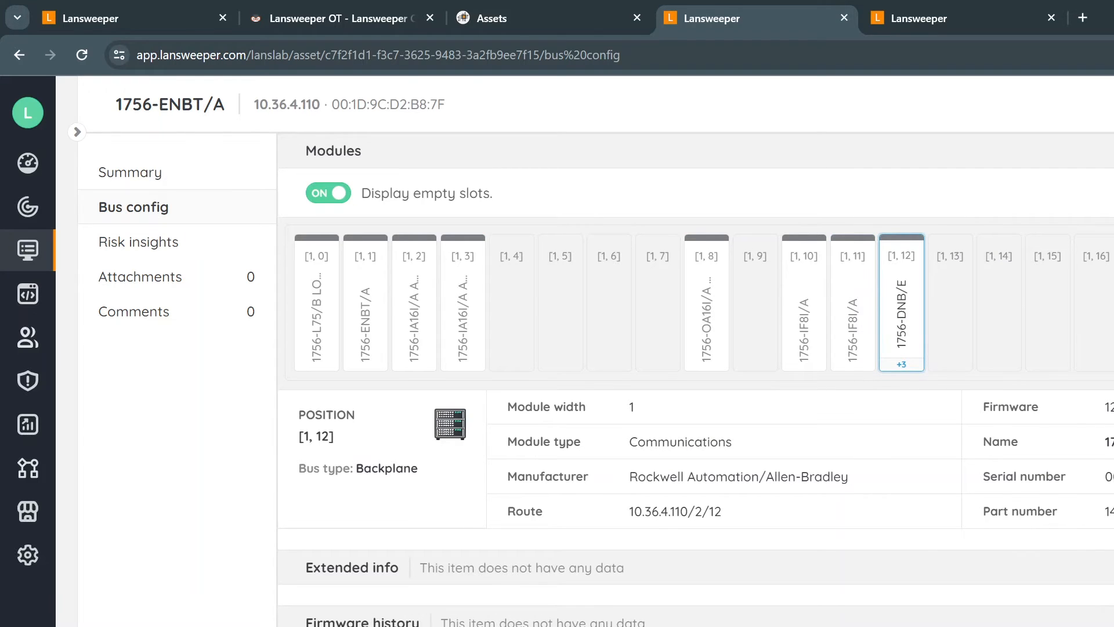
mouse_move(900, 320)
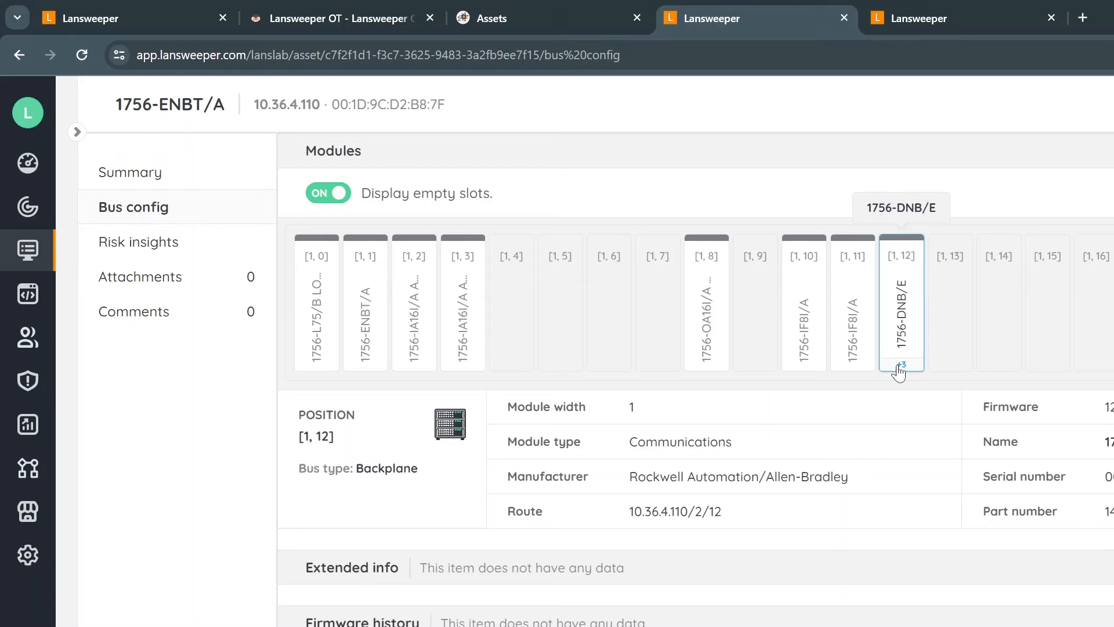
Expand the +3 DeviceNet devices under 1756-DNB/E and view CAM07 at 17 and ROTORK DFU at 63
left_click(901, 363)
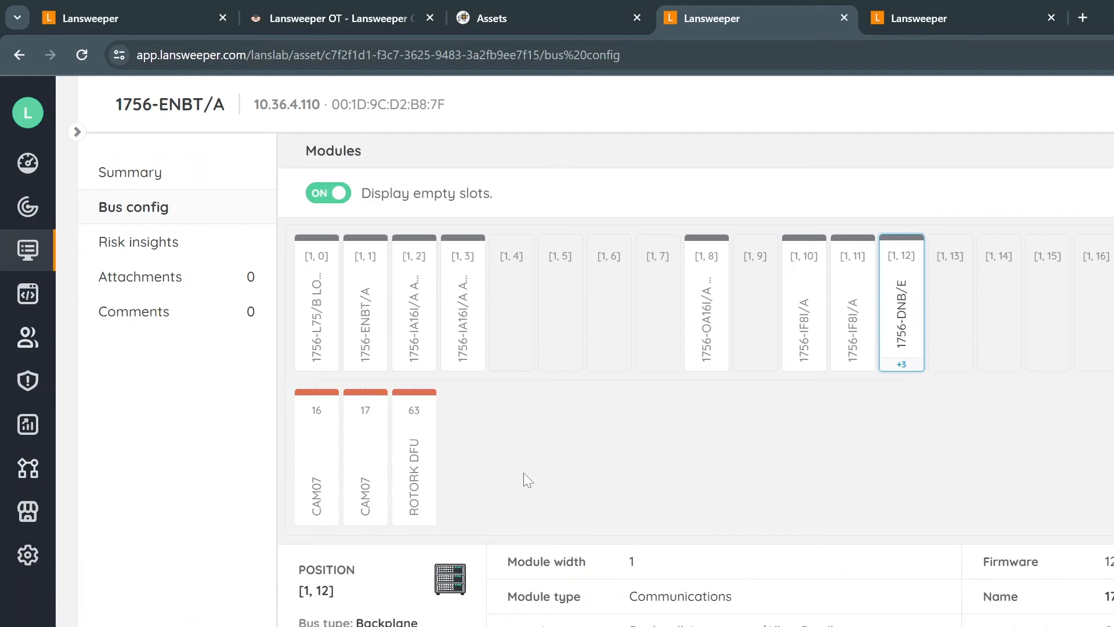
left_click(315, 490)
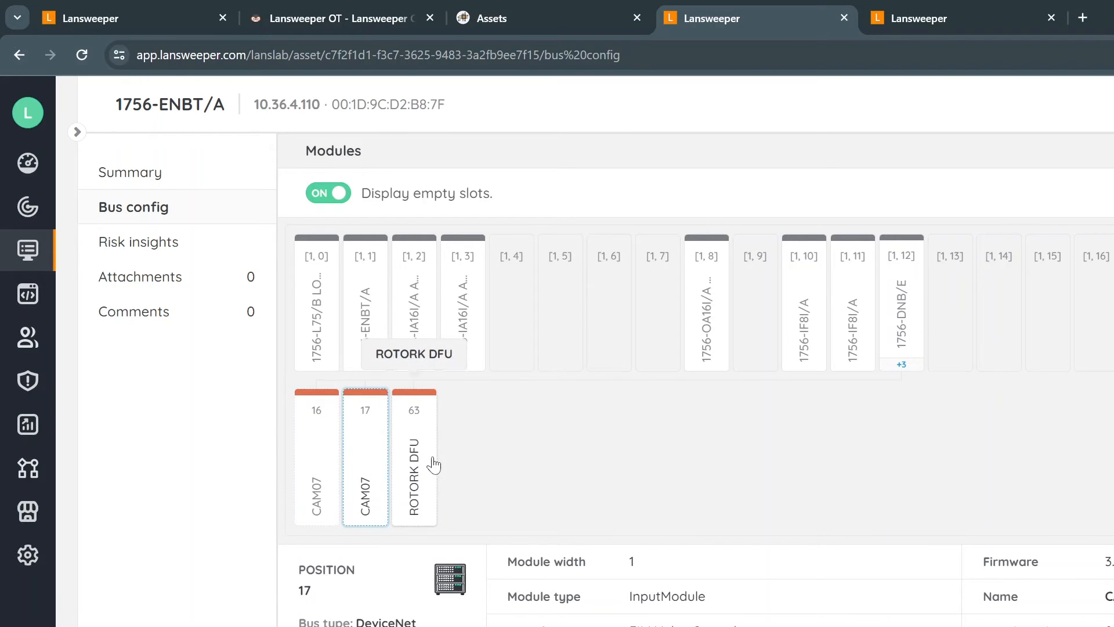
left_click(414, 455)
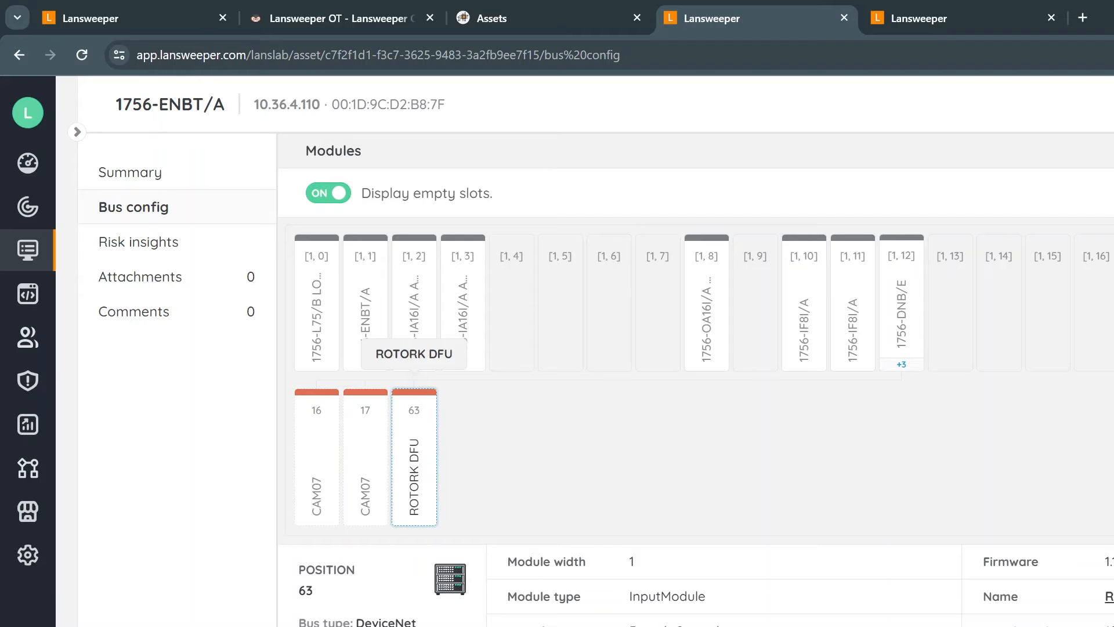
mouse_move(28, 380)
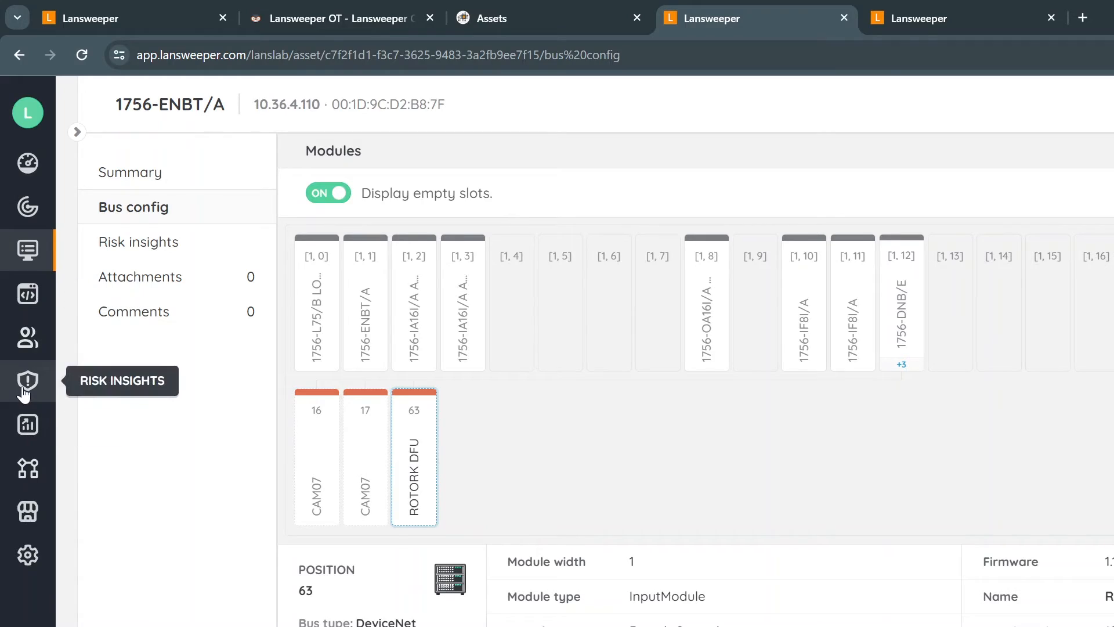
Show the Risk Insights list of 4,505 active vulnerabilities sorted by risk score
left_click(27, 382)
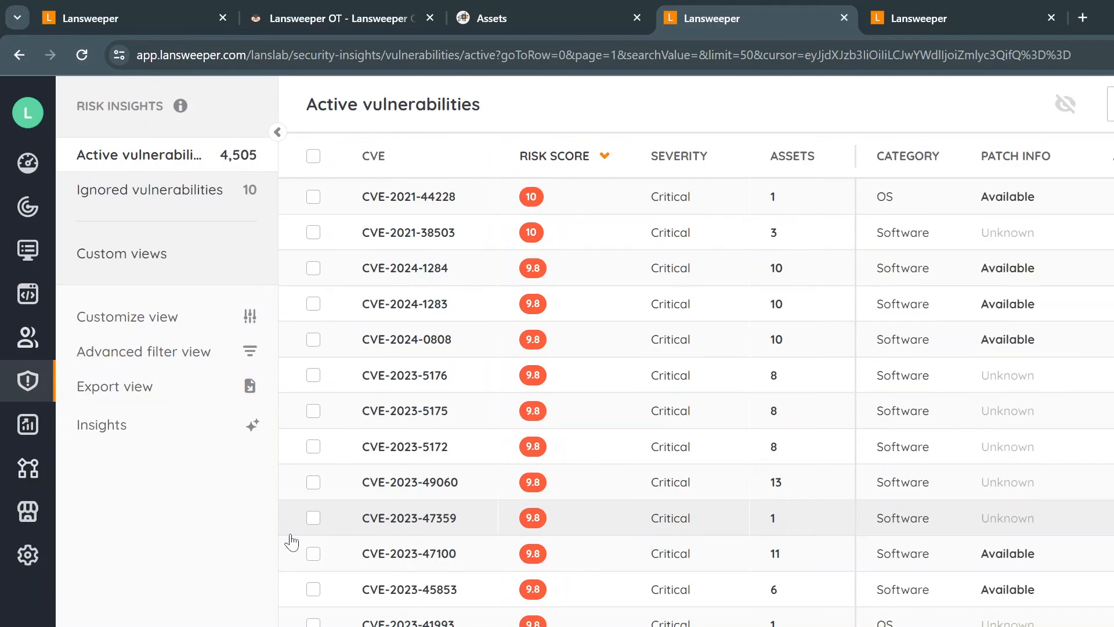
mouse_move(211, 597)
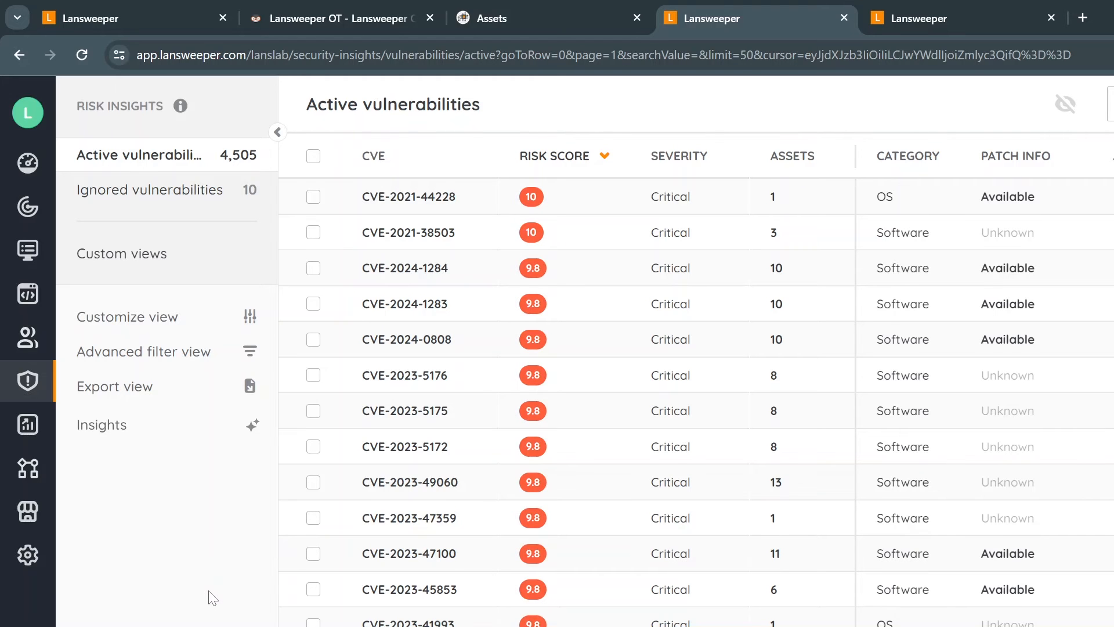
mouse_move(174, 276)
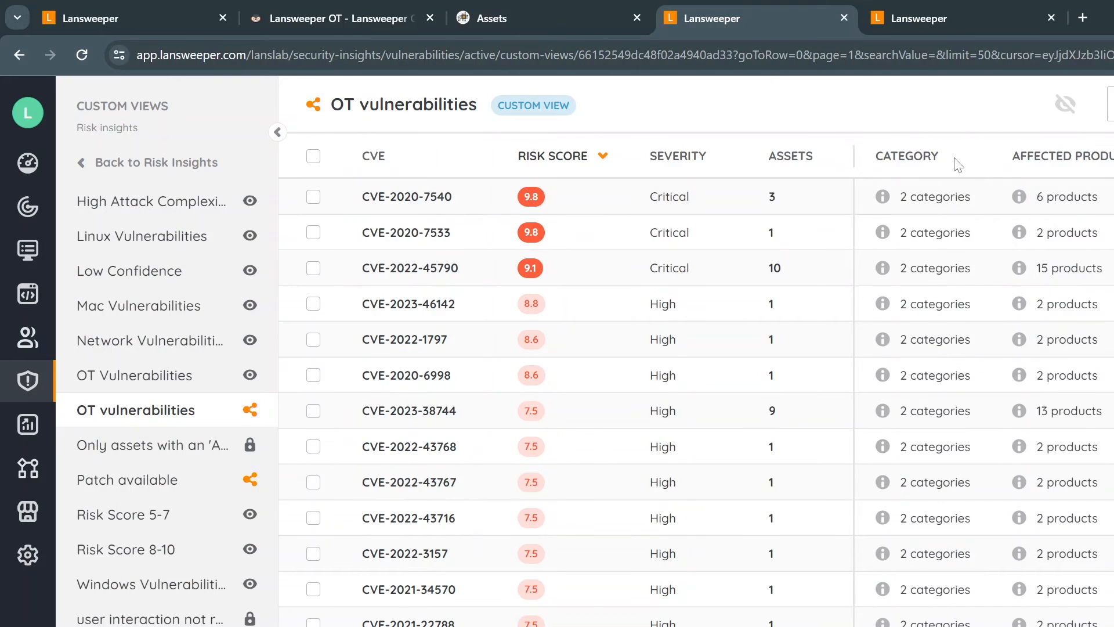
mouse_move(622, 395)
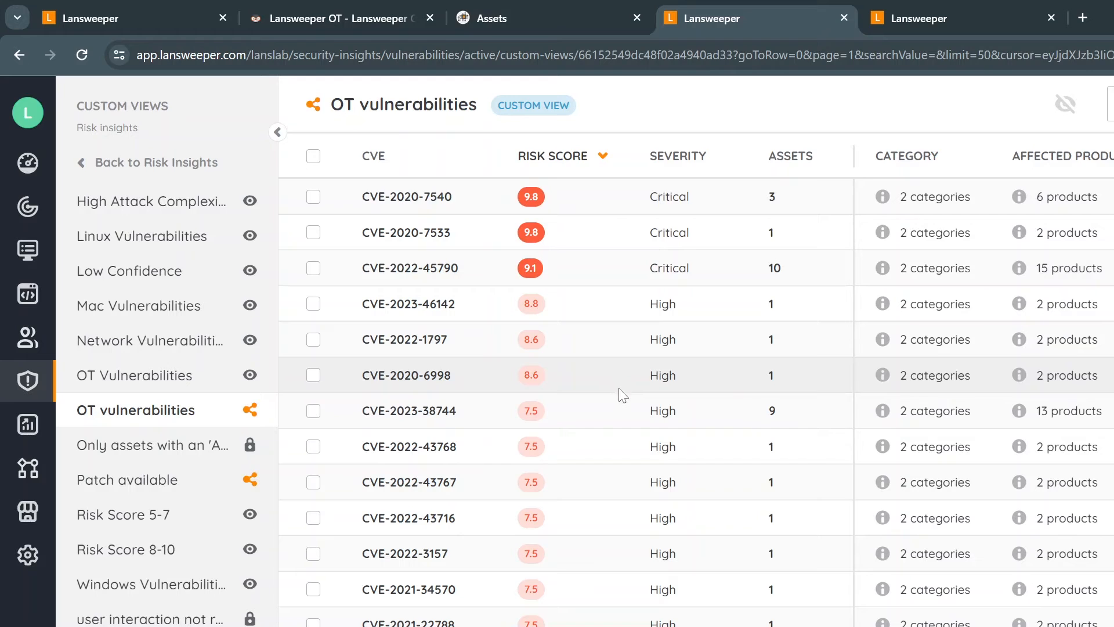
mouse_move(631, 405)
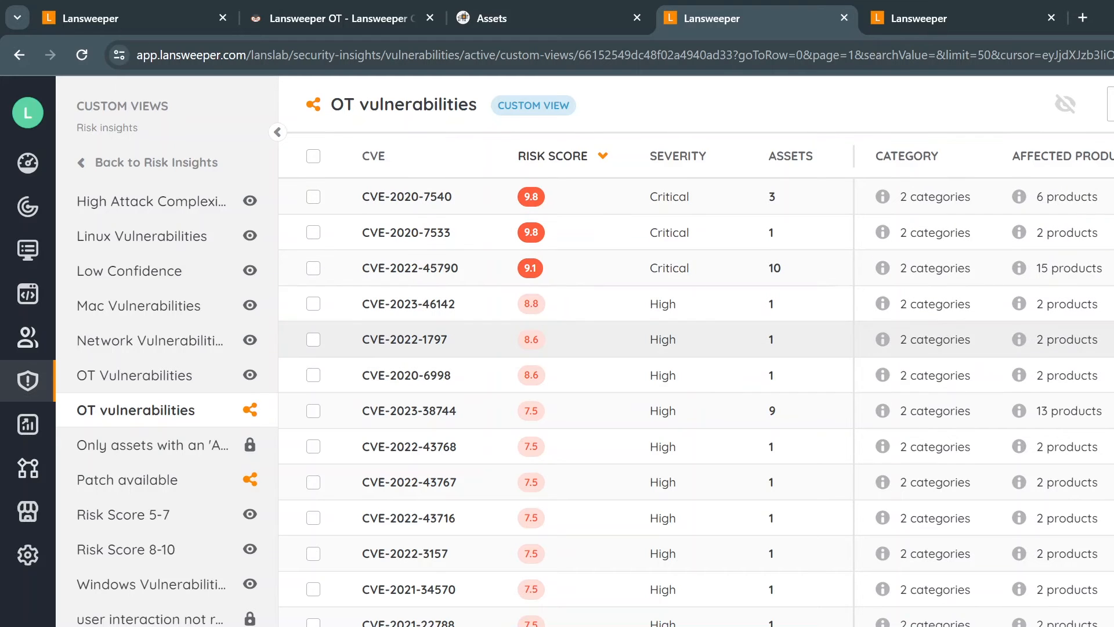
scroll("down", 3)
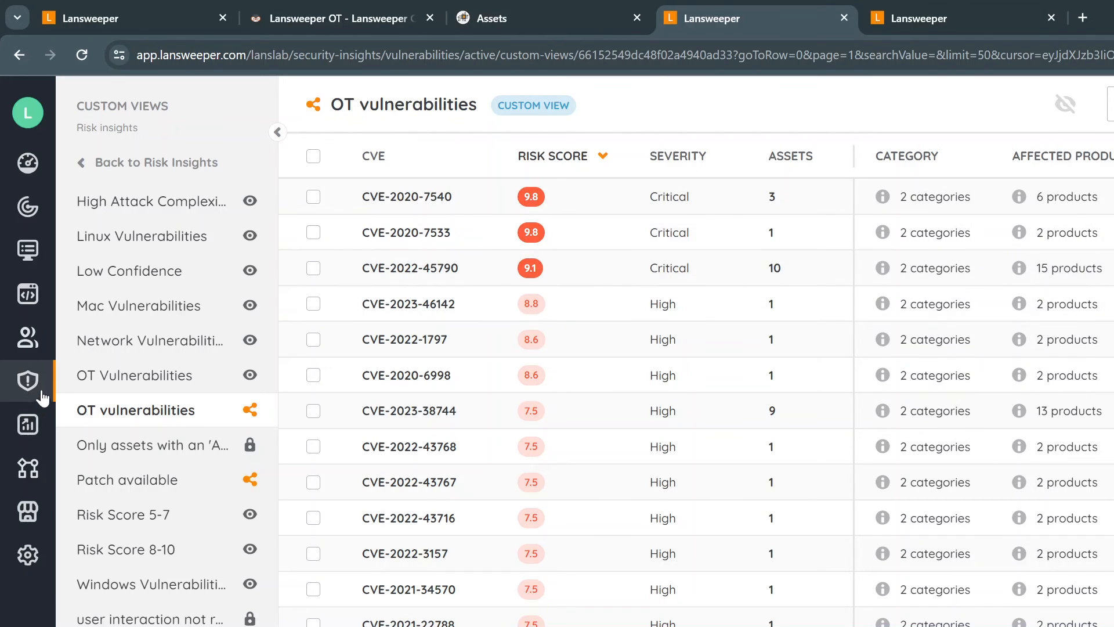
From Reports, filter to Hardware: OT module reports by protocol such as Modbus
left_click(26, 424)
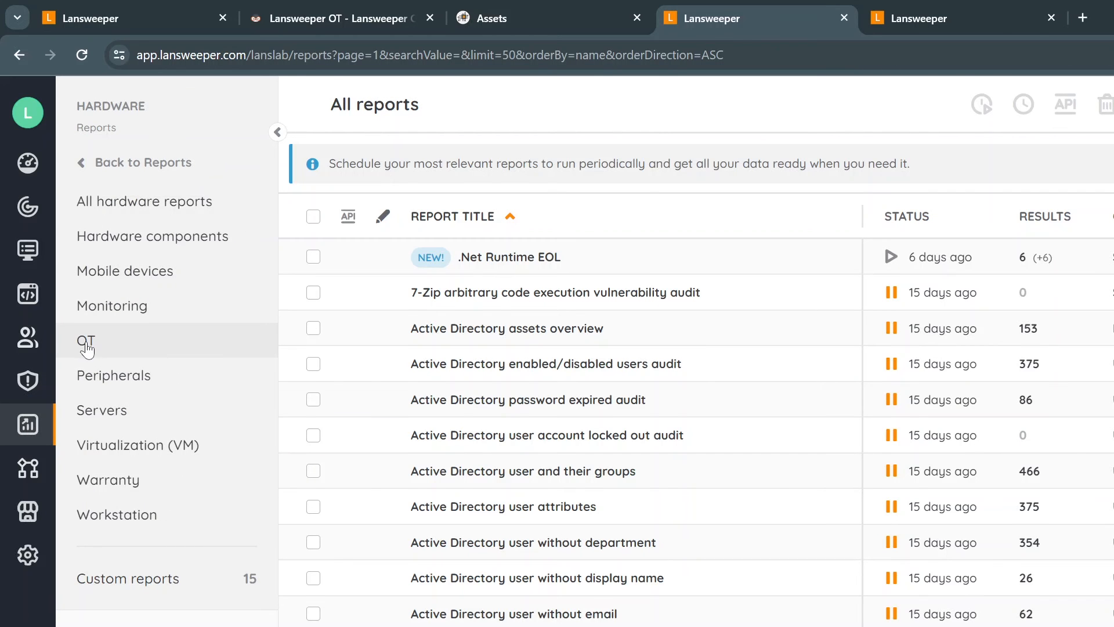
left_click(85, 340)
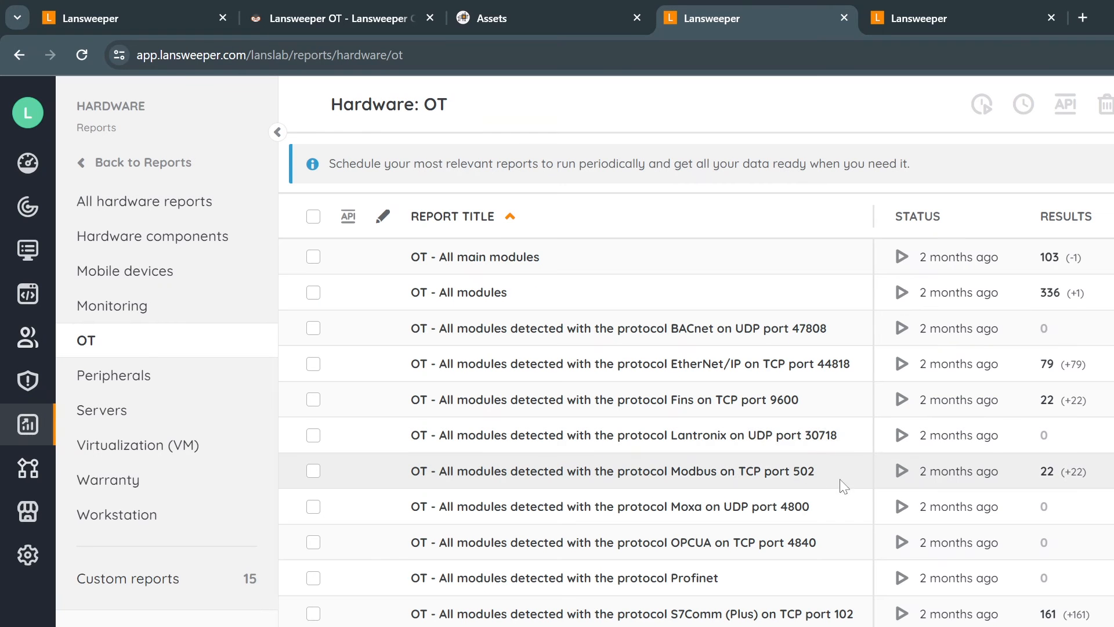
mouse_move(517, 293)
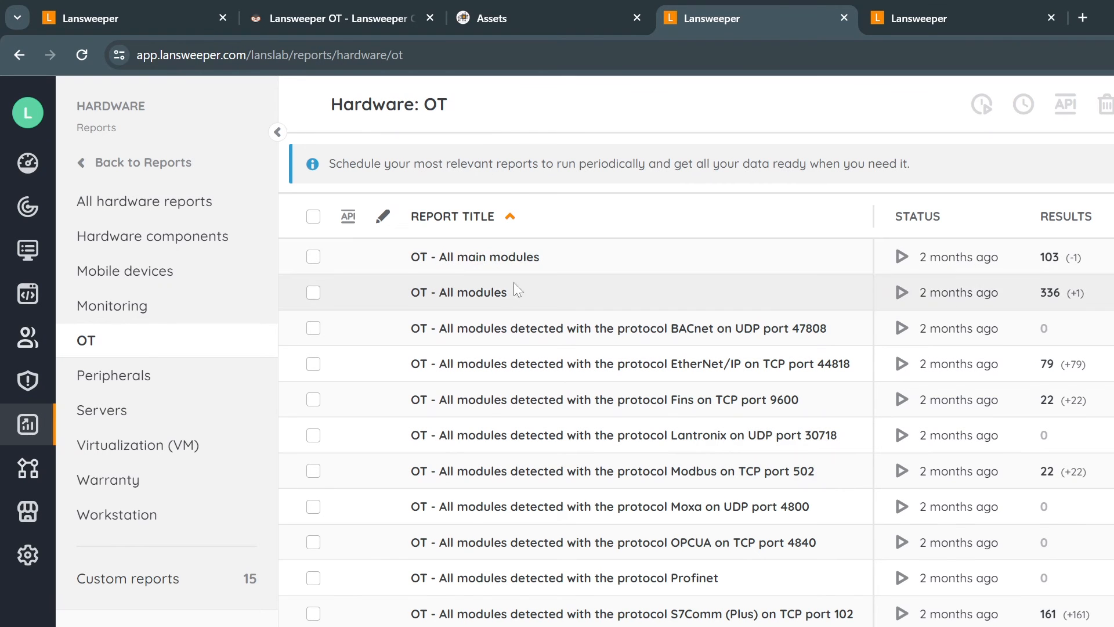
mouse_move(498, 301)
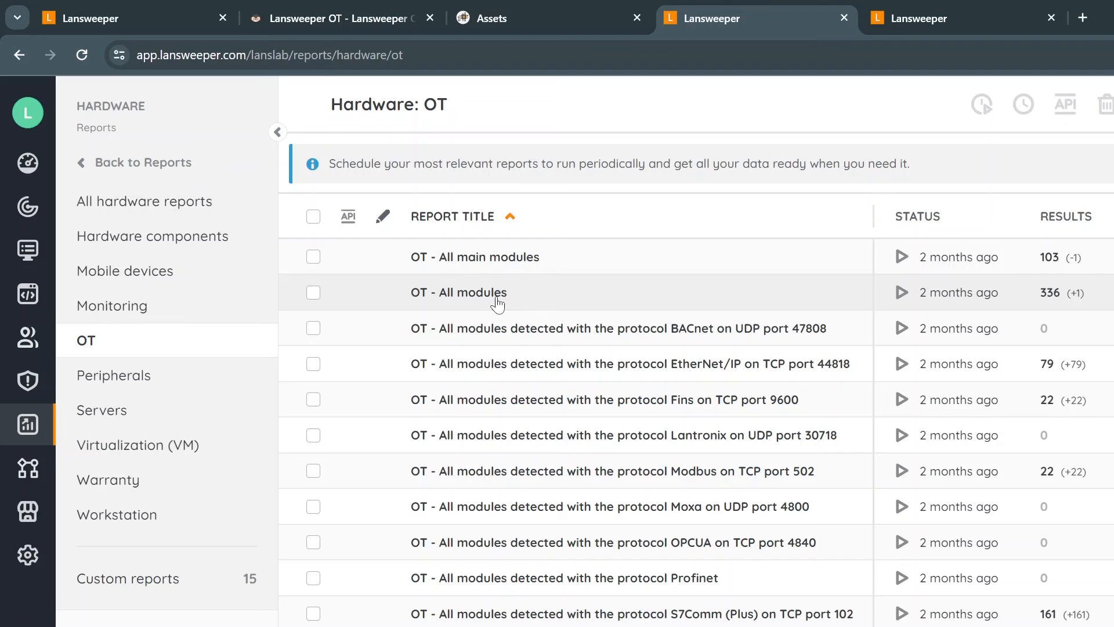
mouse_move(672, 391)
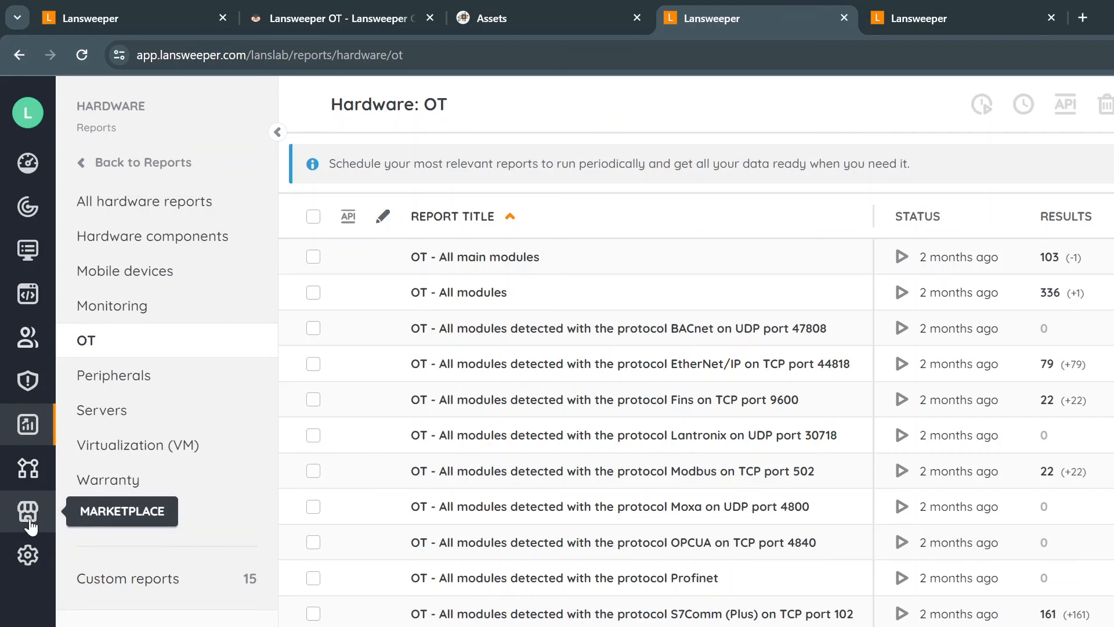
Filter the Marketplace integrations to Analytics, showing Microsoft Power BI and Splunk by Cross Realms
left_click(28, 511)
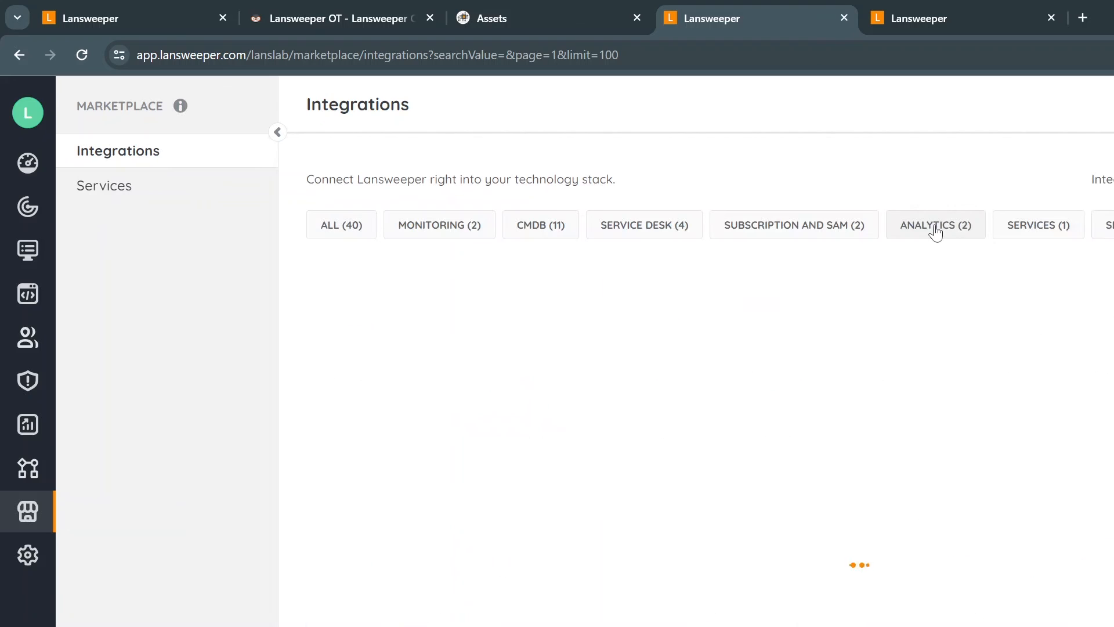
left_click(935, 224)
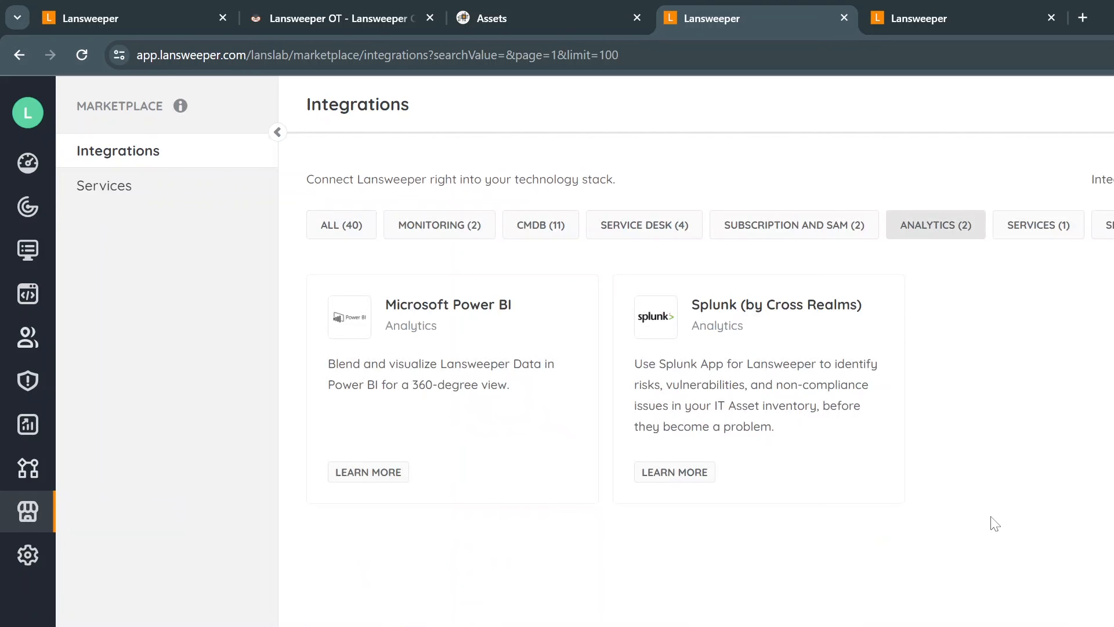